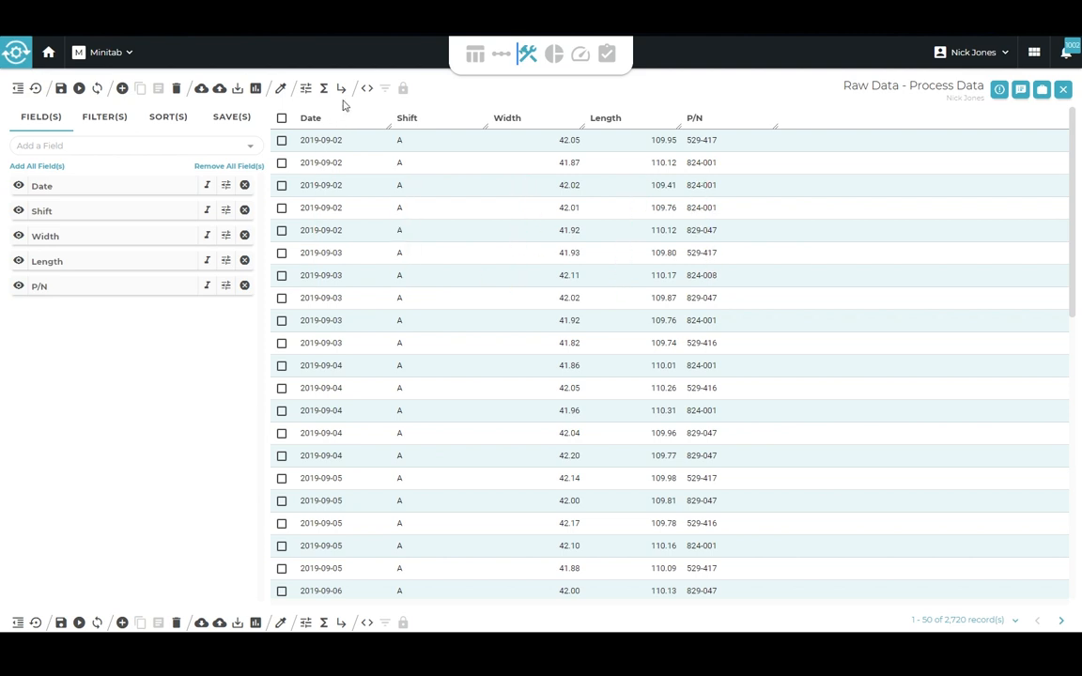
Switch the Data Process Flow trigger to Scheduled and add the Process Data data process.
{"action": "left_click", "coordinate": [16, 52]}
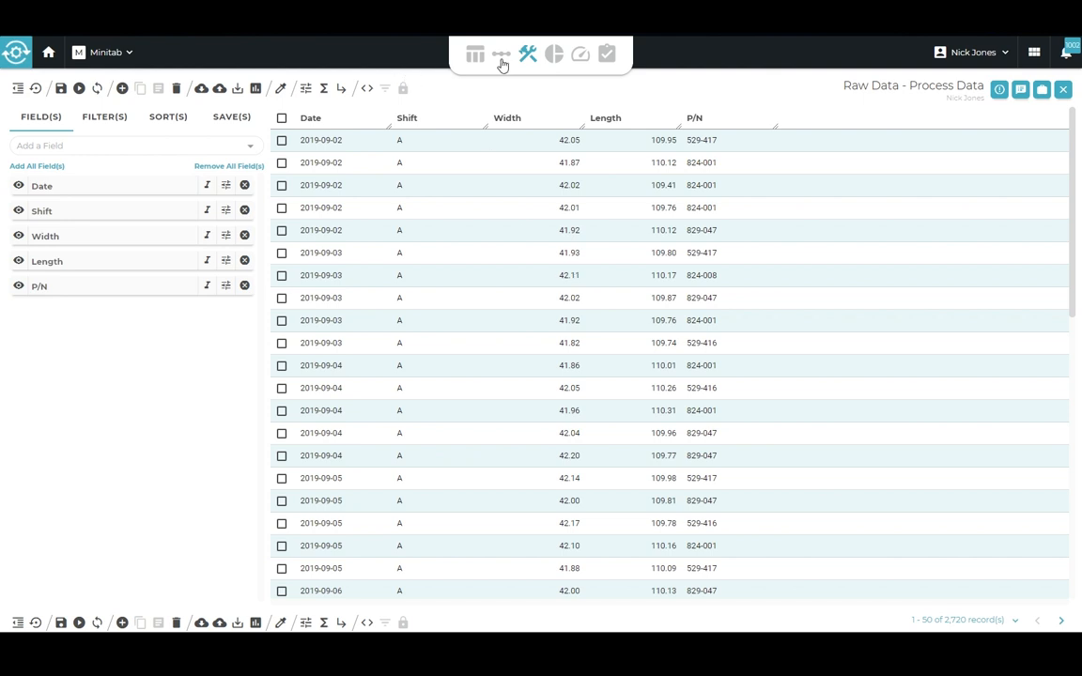
{"action": "mouse_move", "coordinate": [500, 54]}
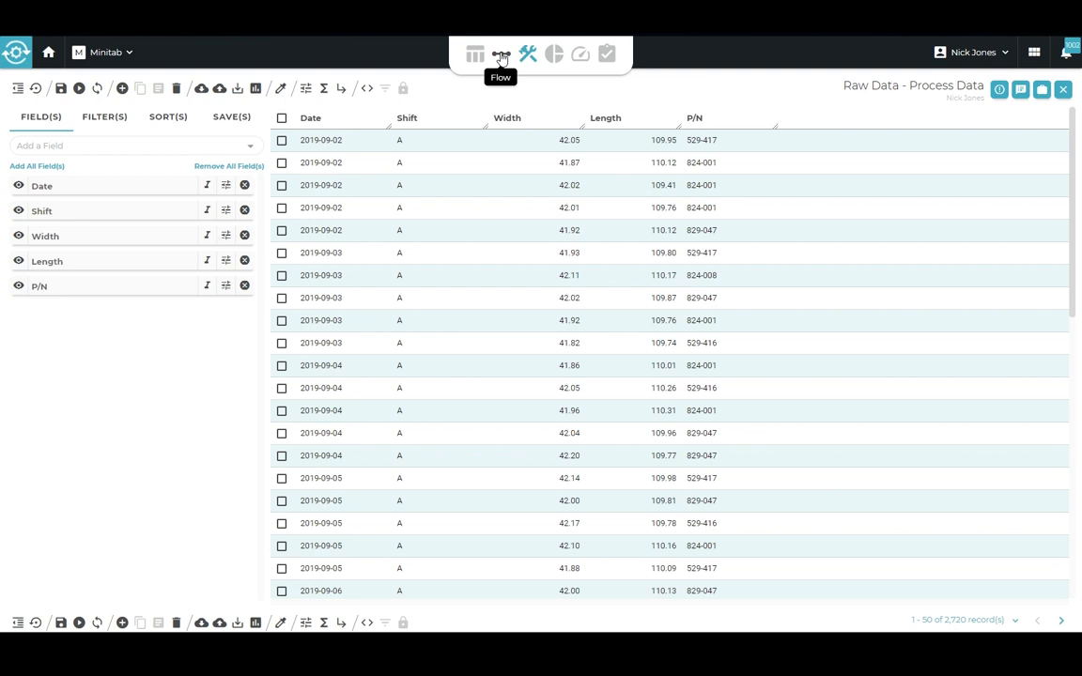
{"action": "left_click", "coordinate": [500, 53]}
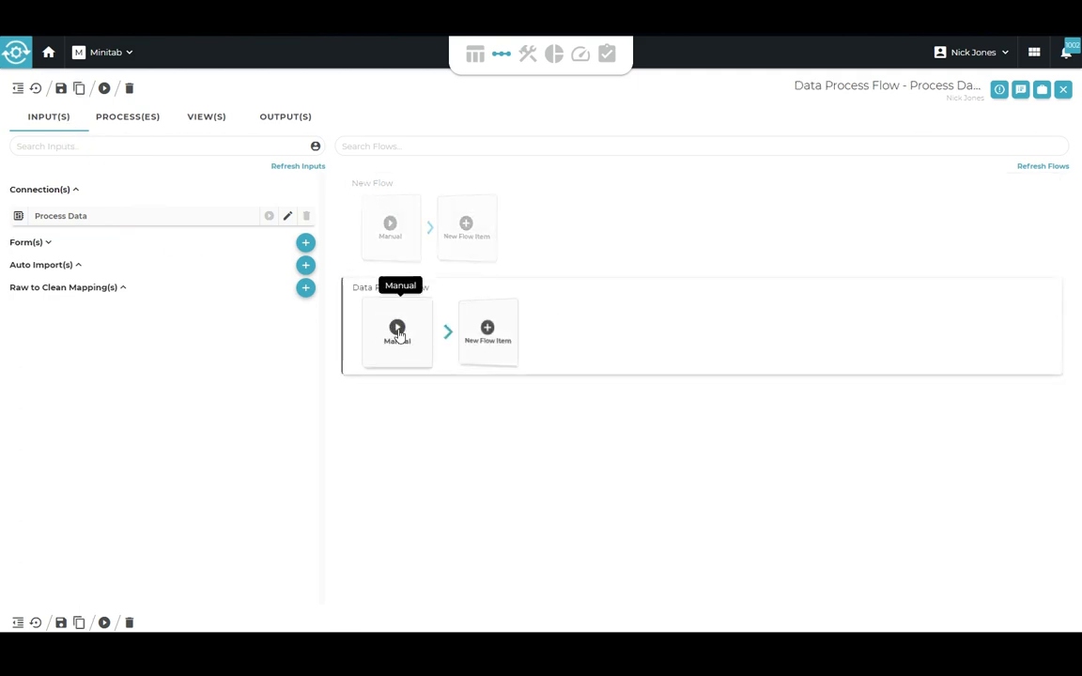
{"action": "left_click", "coordinate": [397, 332]}
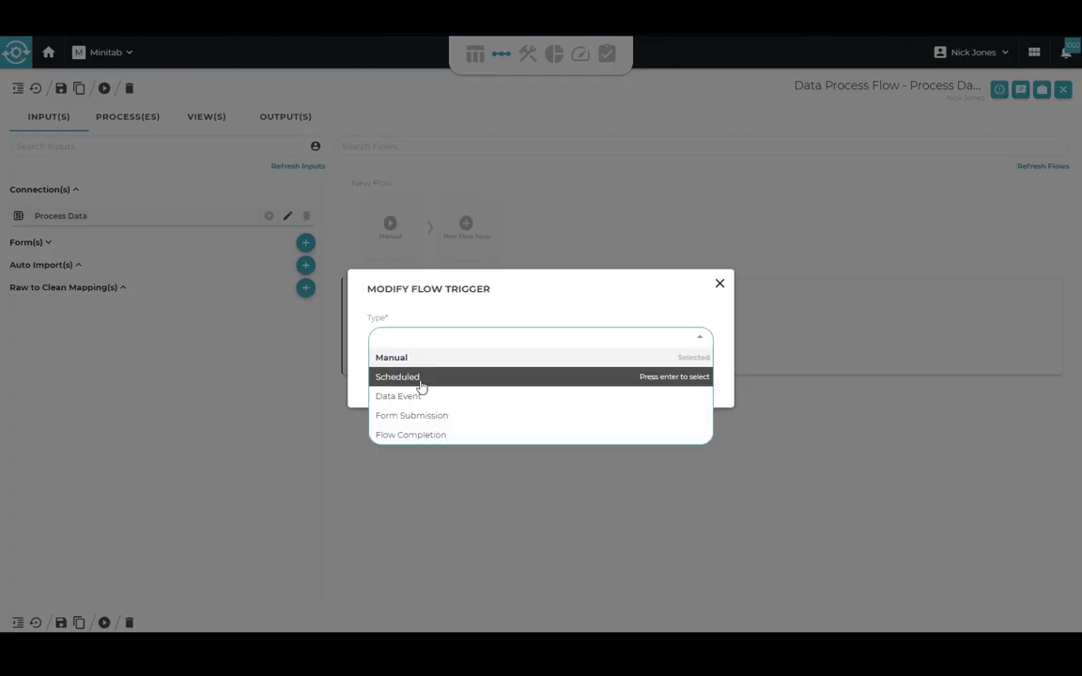
{"action": "left_click", "coordinate": [397, 377]}
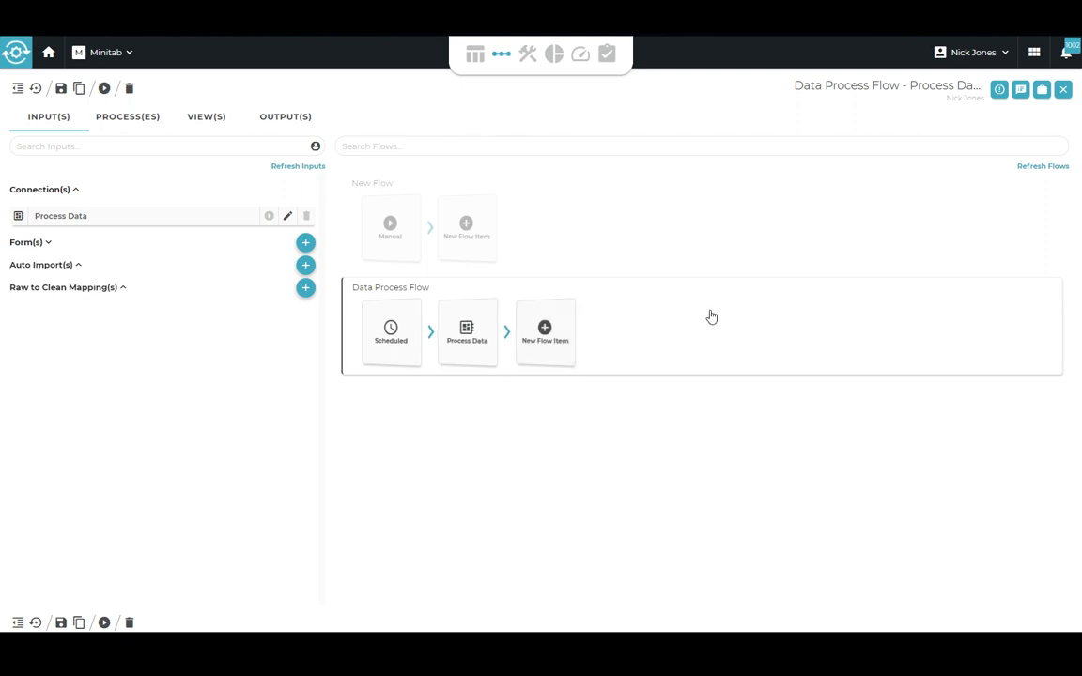
{"action": "left_click", "coordinate": [127, 116]}
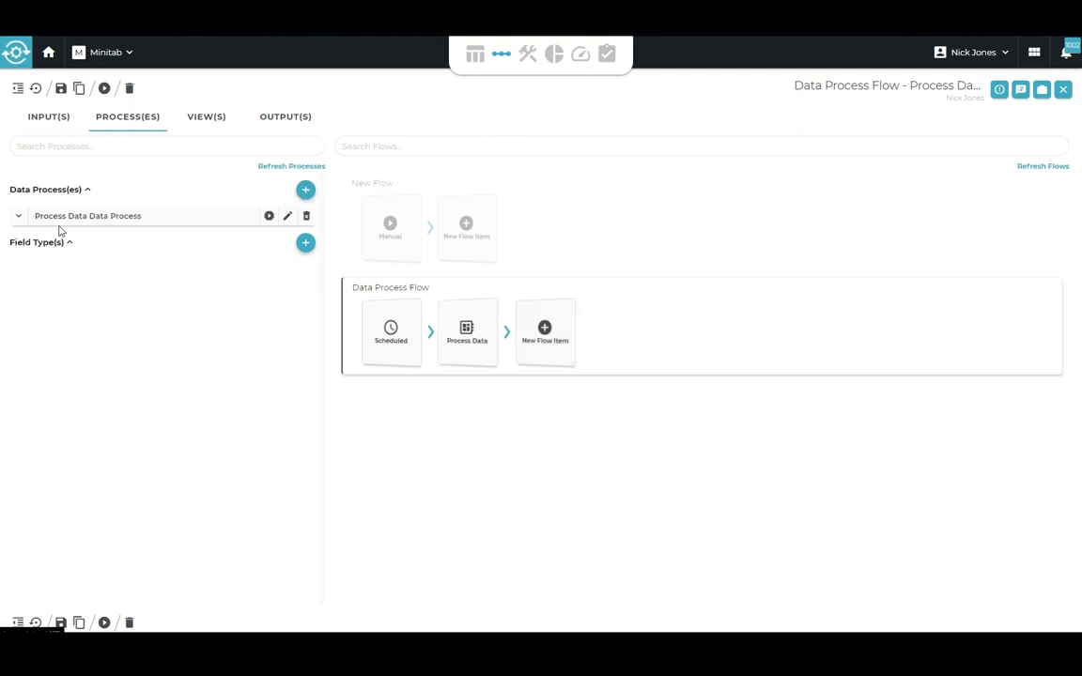
{"action": "left_click", "coordinate": [545, 331]}
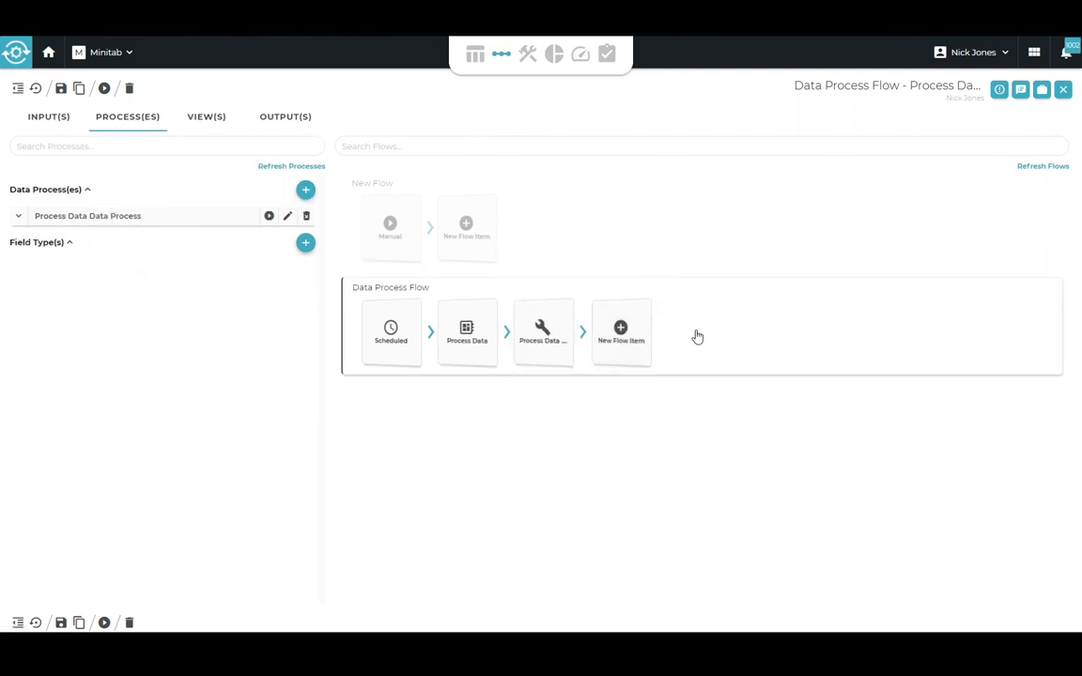
{"action": "mouse_move", "coordinate": [702, 325]}
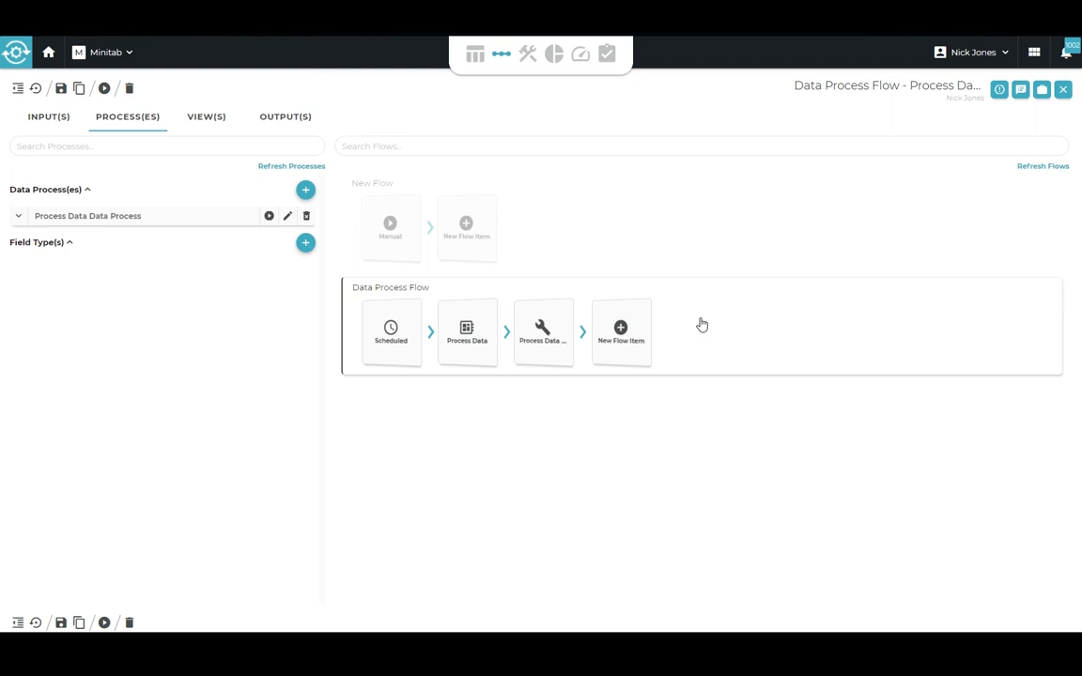
{"action": "mouse_move", "coordinate": [441, 119]}
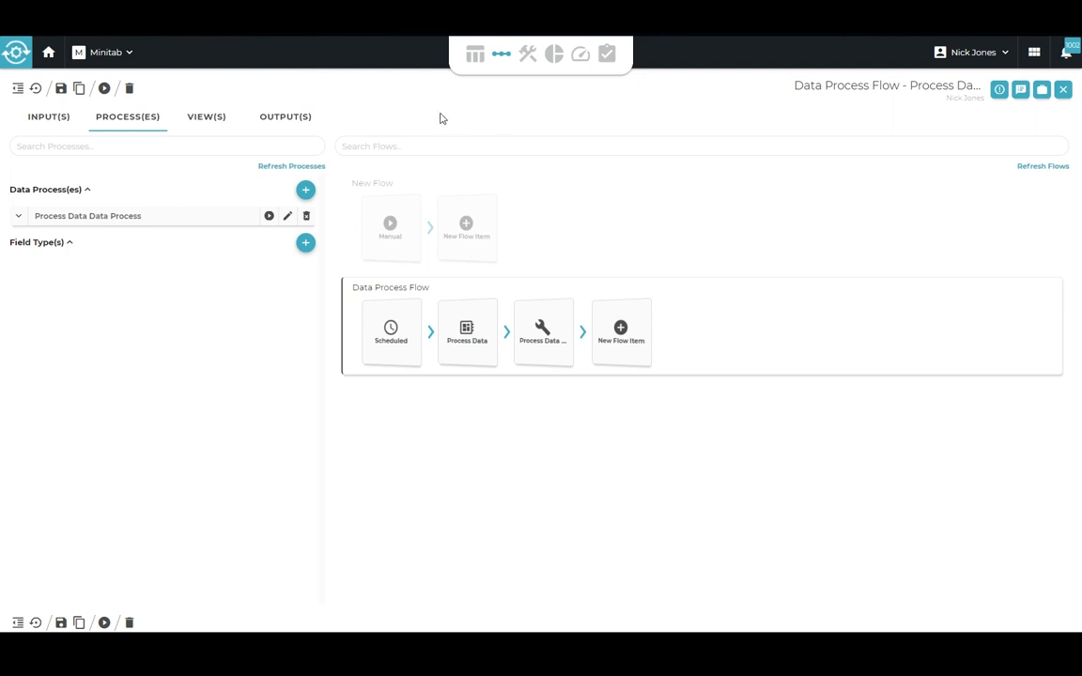
{"action": "mouse_move", "coordinate": [580, 189]}
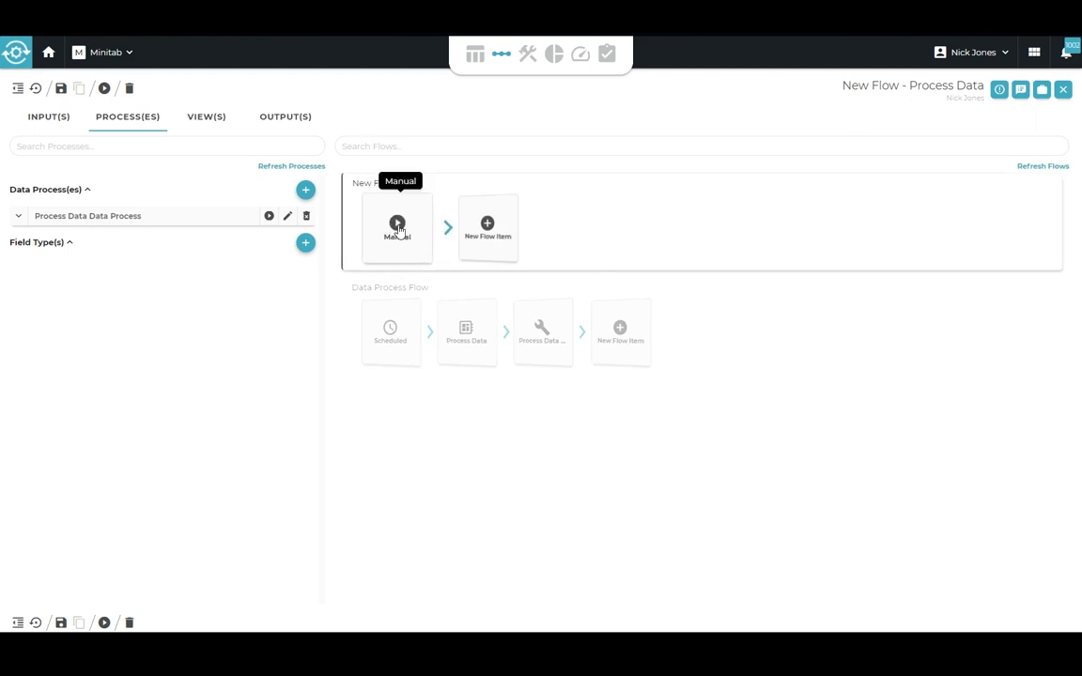
Give the New Flow a Scheduled trigger and bring up the export outputs list.
{"action": "left_click", "coordinate": [396, 227]}
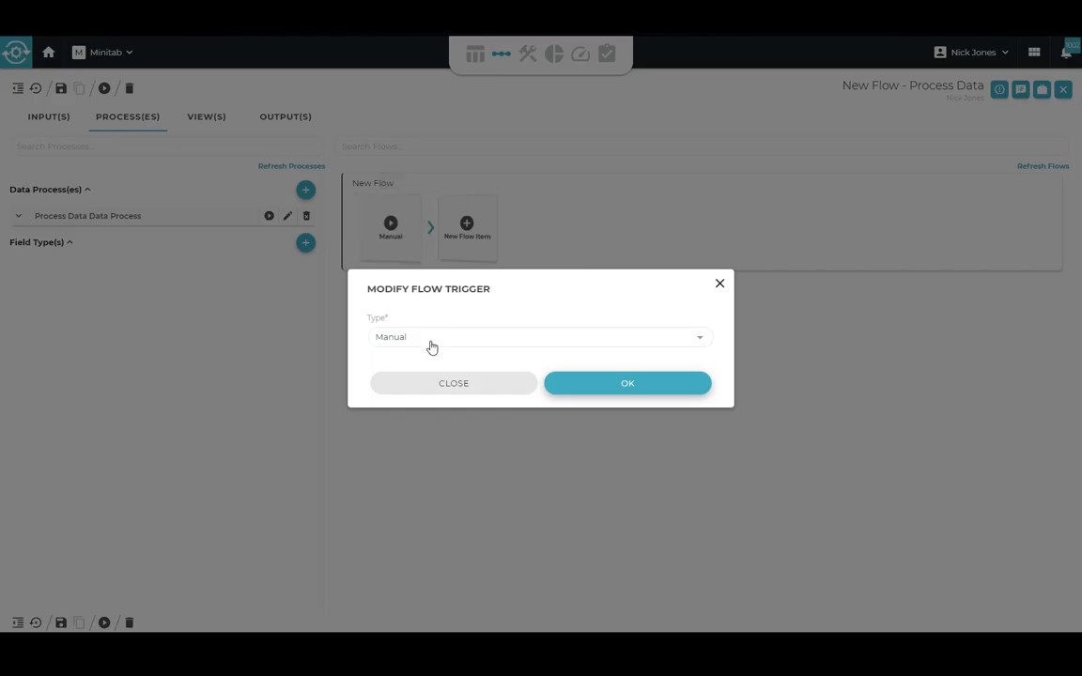
{"action": "left_click", "coordinate": [540, 337]}
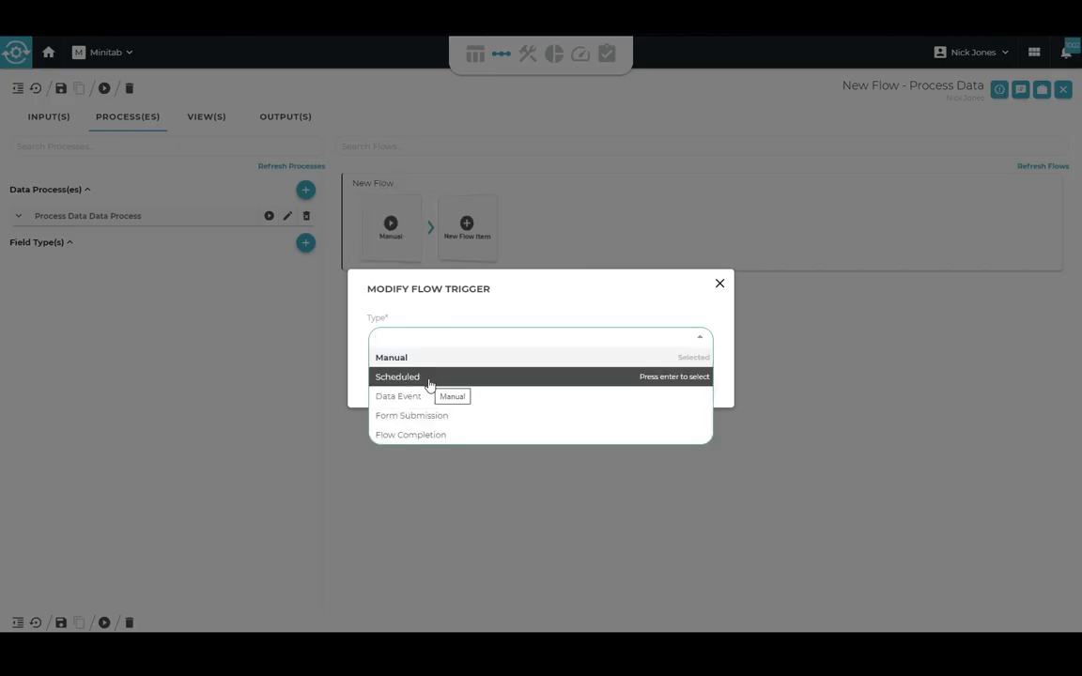
{"action": "left_click", "coordinate": [396, 377]}
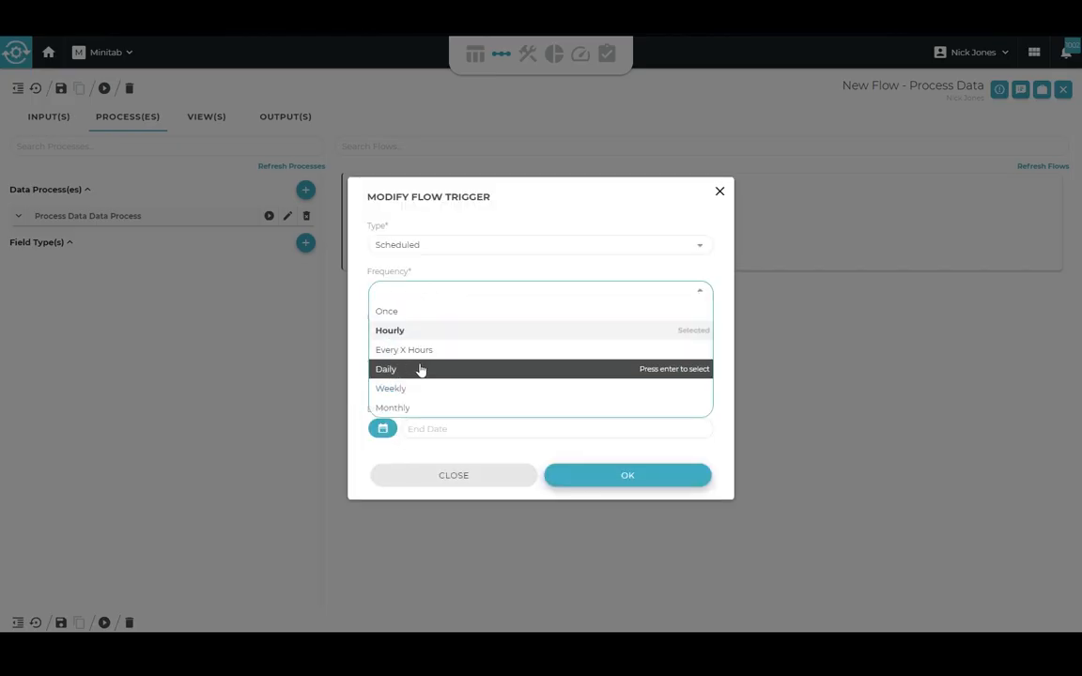
{"action": "mouse_move", "coordinate": [392, 388]}
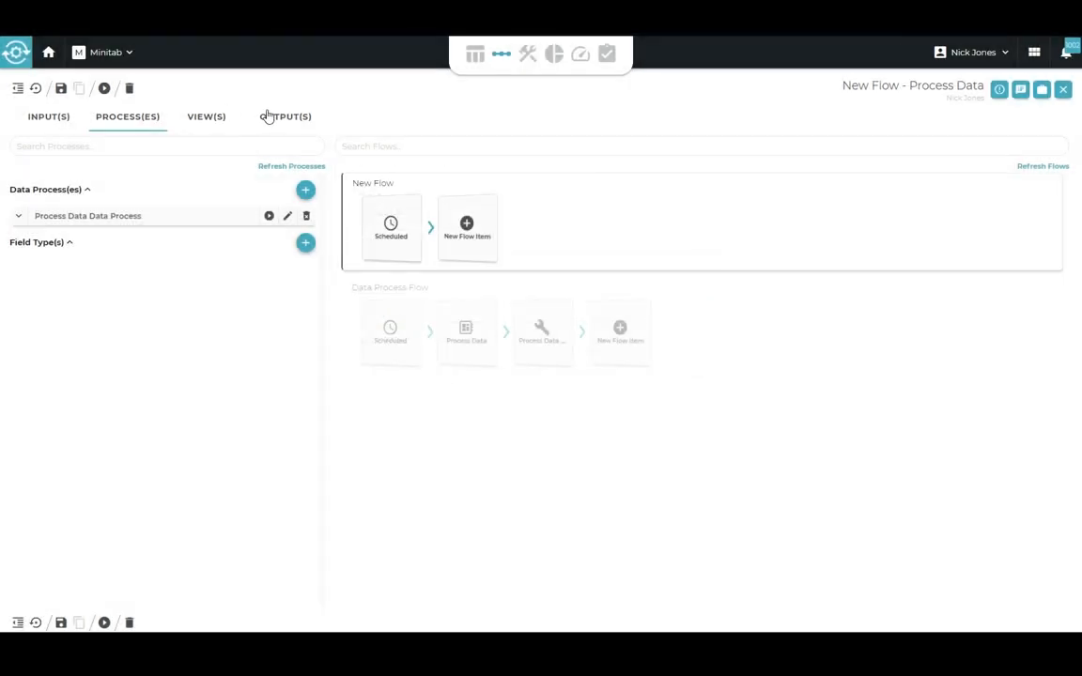
{"action": "left_click", "coordinate": [285, 117]}
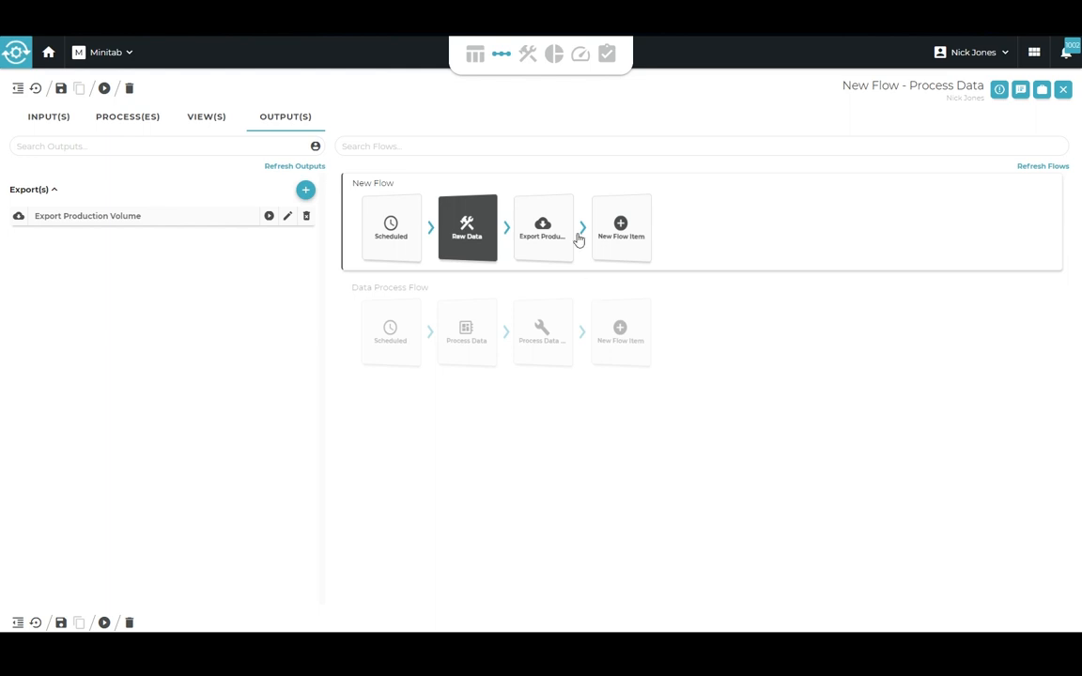
{"action": "mouse_move", "coordinate": [528, 53]}
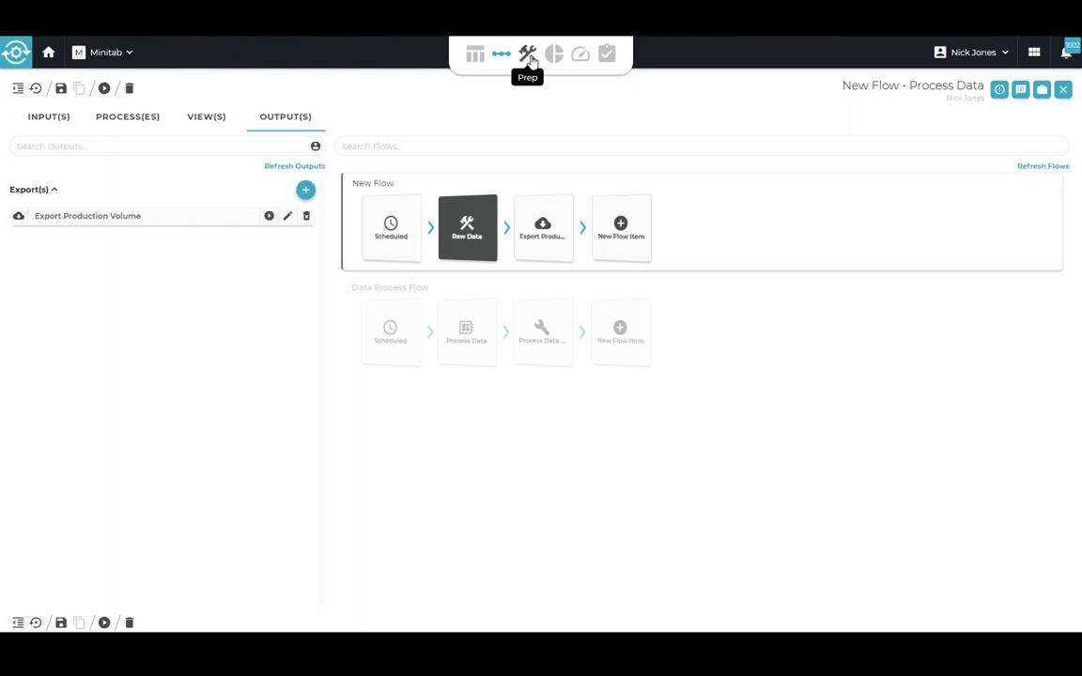
Import the file as a new table named Specs in the Nick Jones personal folder.
{"action": "left_click", "coordinate": [466, 225]}
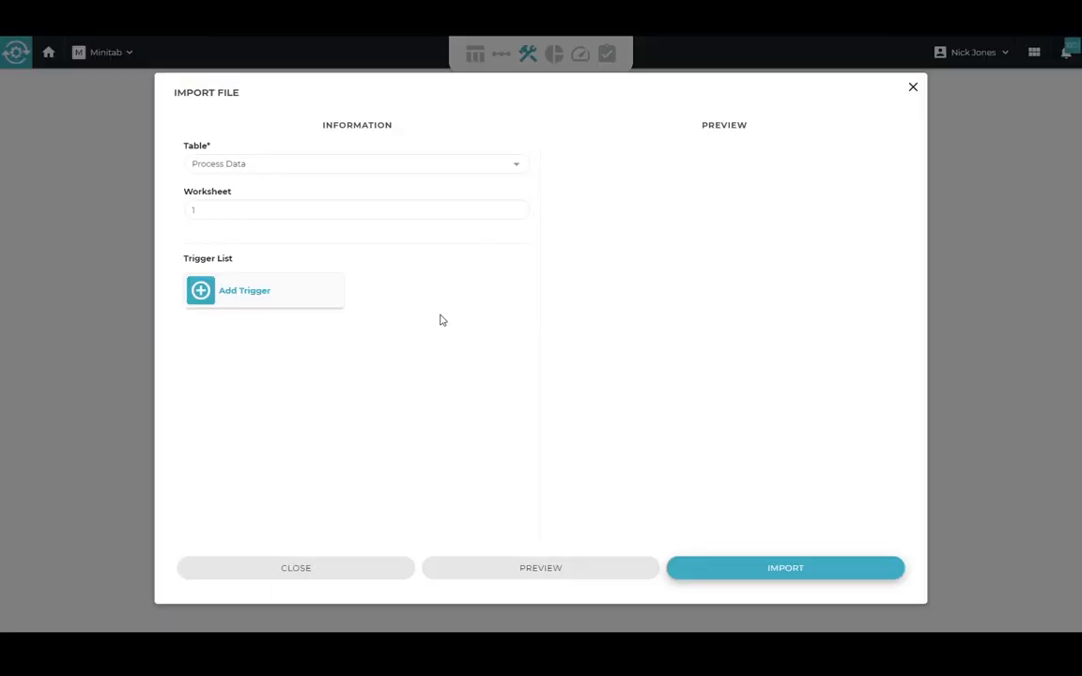
{"action": "left_click", "coordinate": [354, 163]}
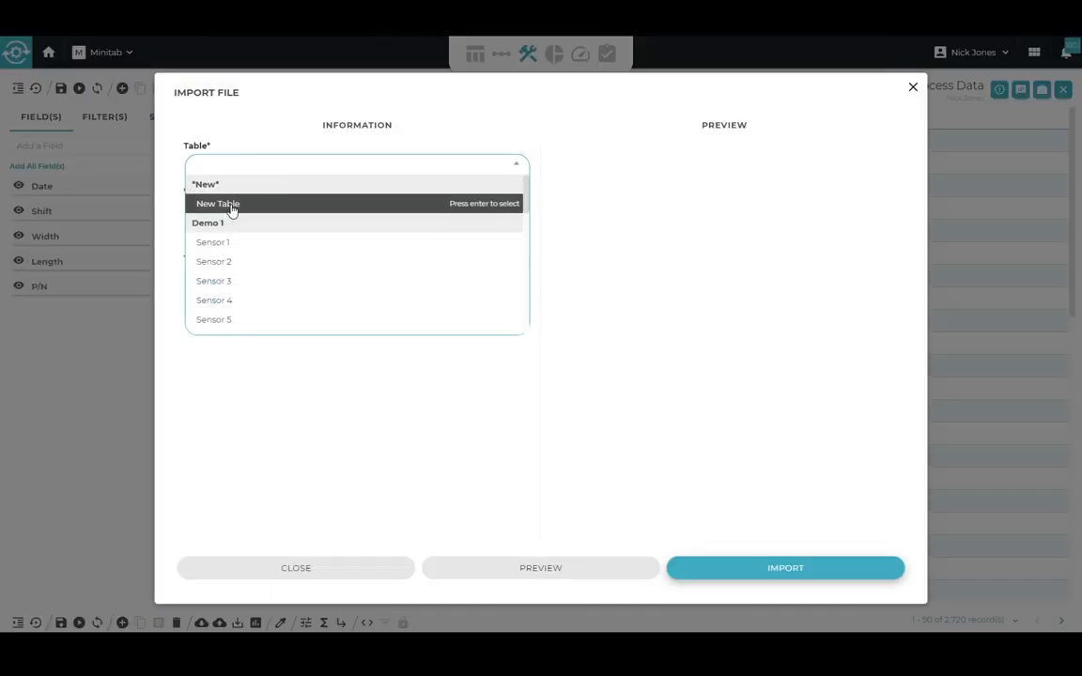
{"action": "left_click", "coordinate": [217, 204]}
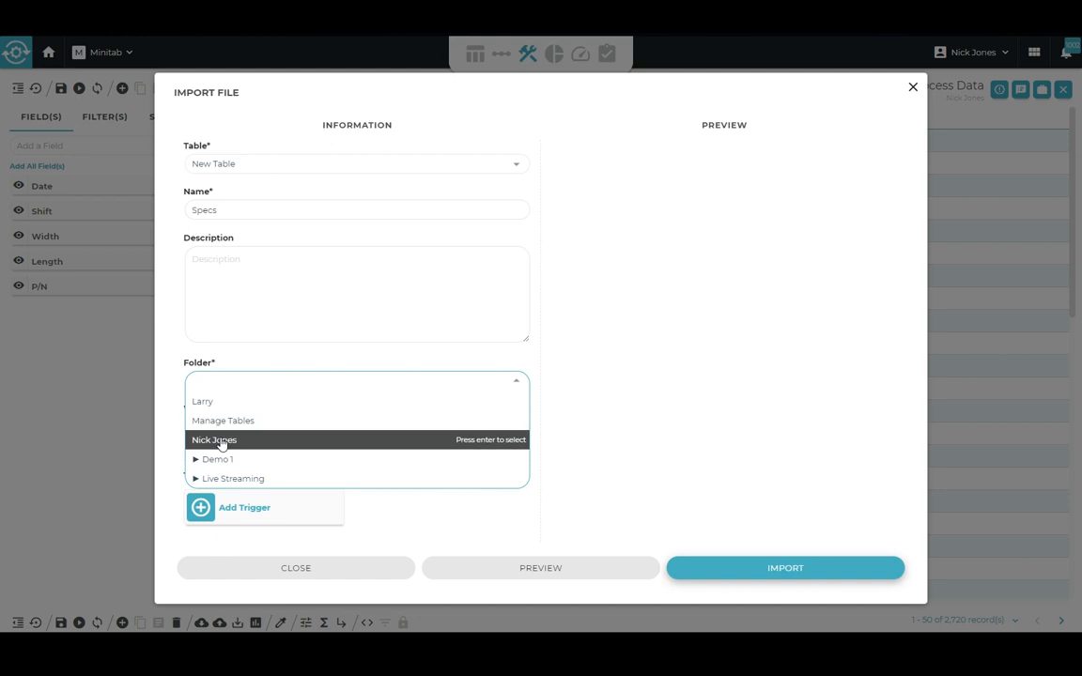
{"action": "left_click", "coordinate": [215, 440]}
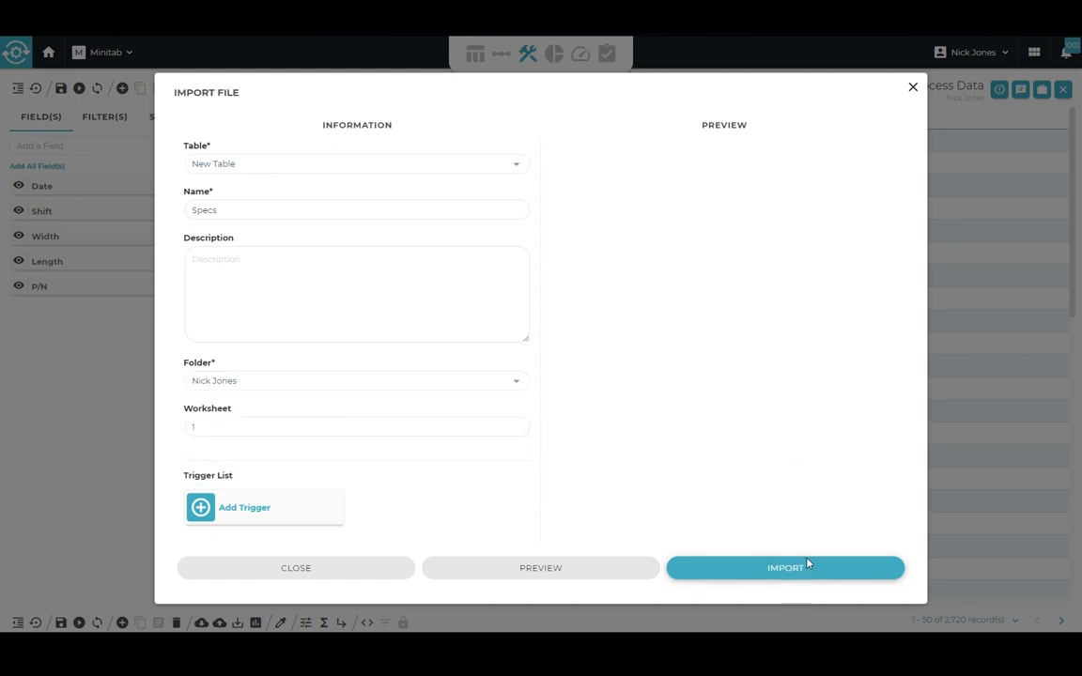
{"action": "left_click", "coordinate": [785, 567]}
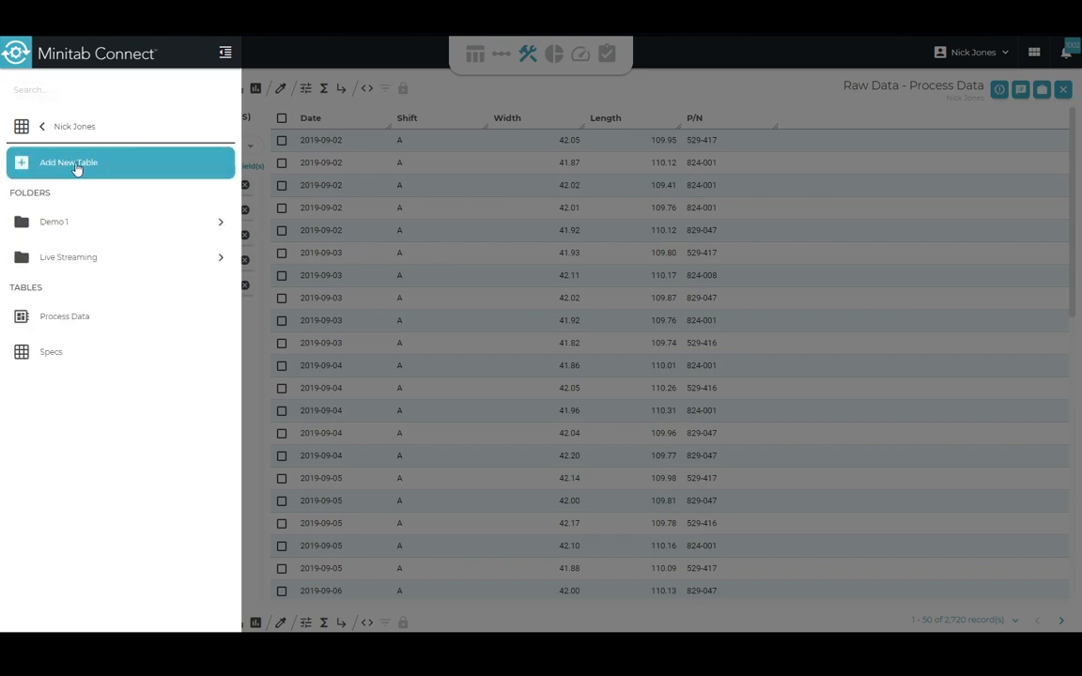
Join Process Data with Specs on P/N into a new table named 'Combined data'.
{"action": "left_click", "coordinate": [67, 163]}
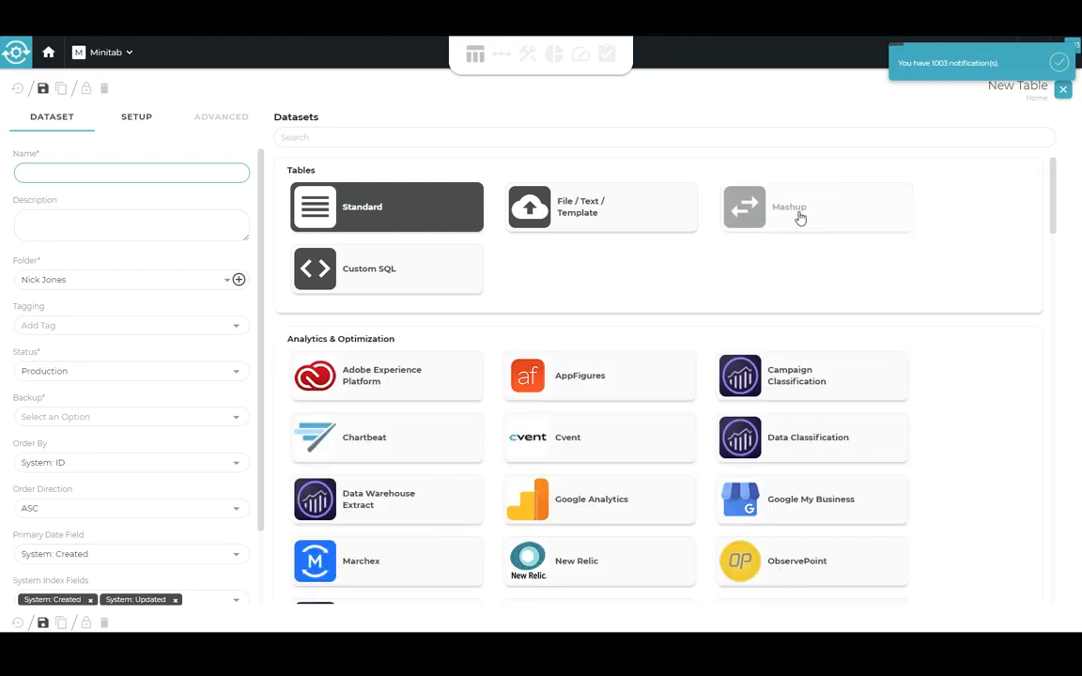
{"action": "left_click", "coordinate": [816, 207]}
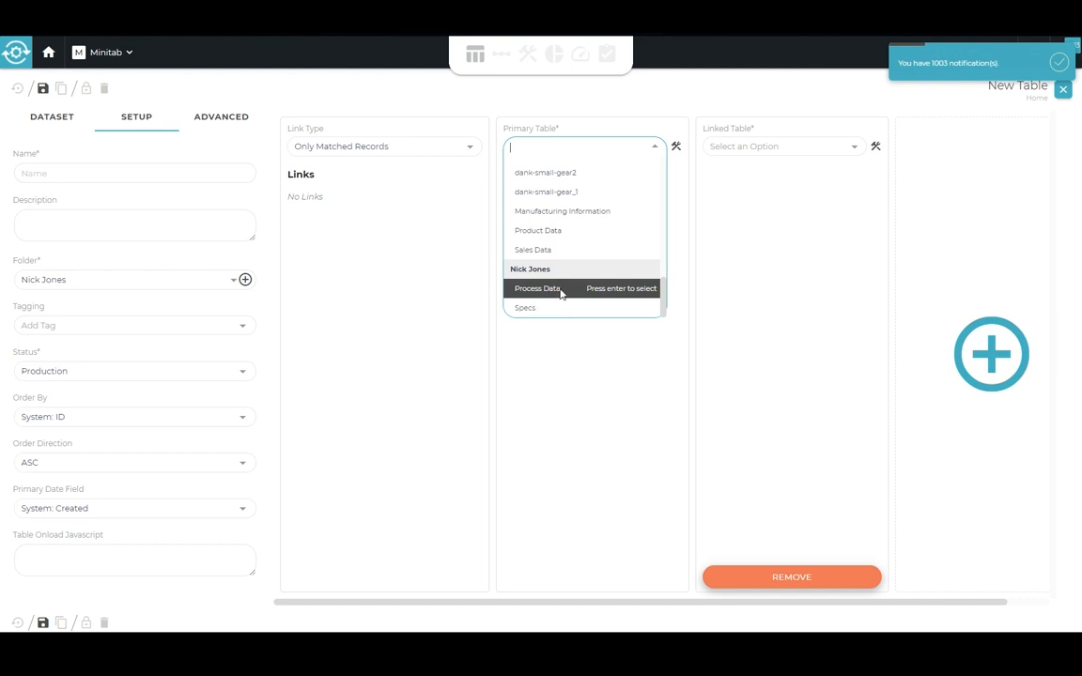
{"action": "left_click", "coordinate": [537, 289]}
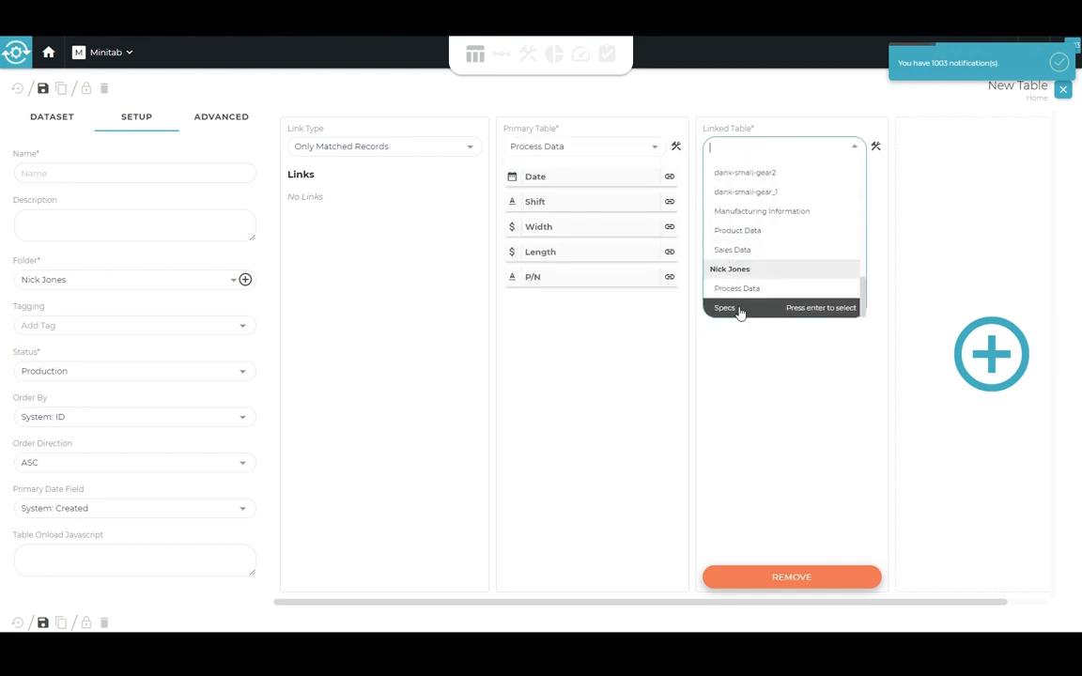
{"action": "left_click", "coordinate": [724, 307]}
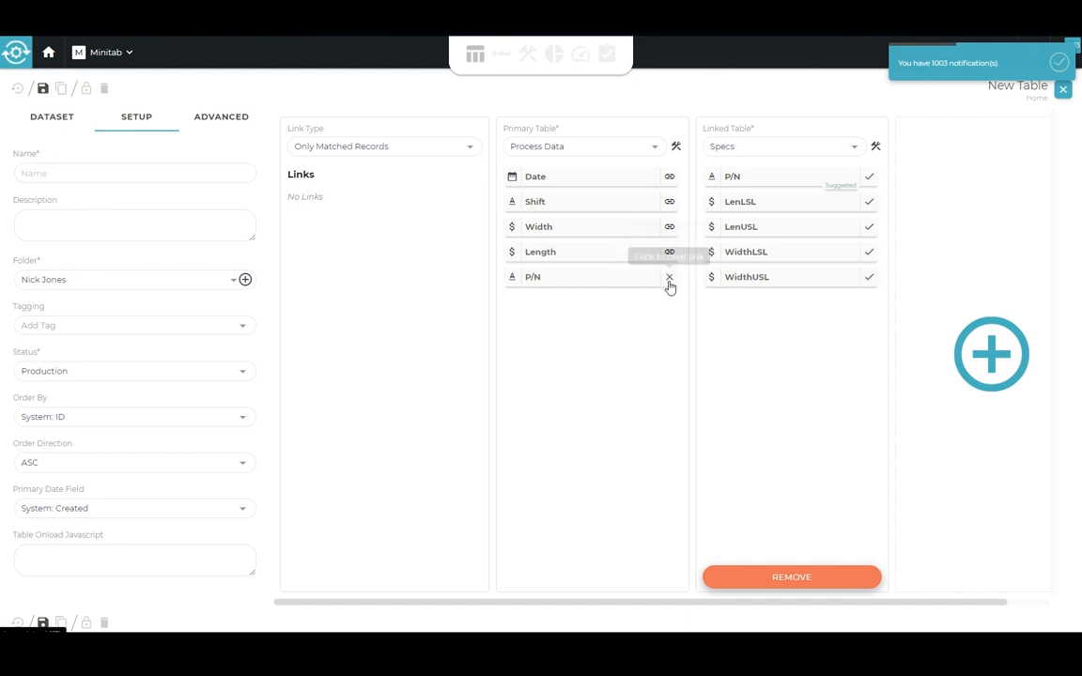
{"action": "left_click", "coordinate": [670, 276]}
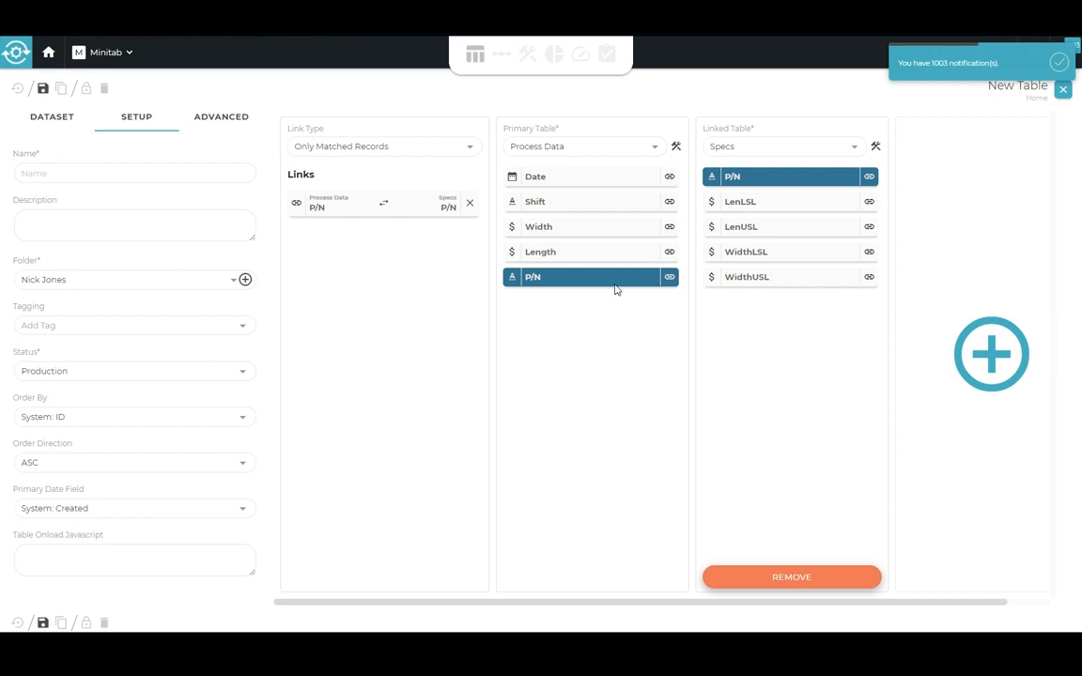
{"action": "type", "text": "Combinar"}
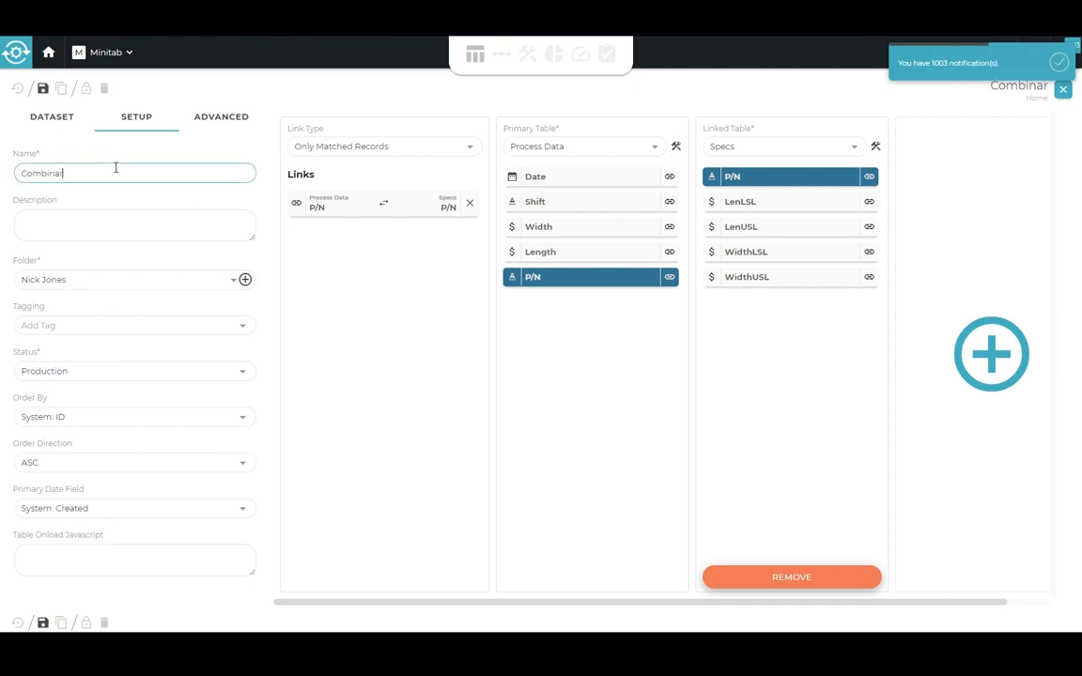
{"action": "type", "text": "Combined data"}
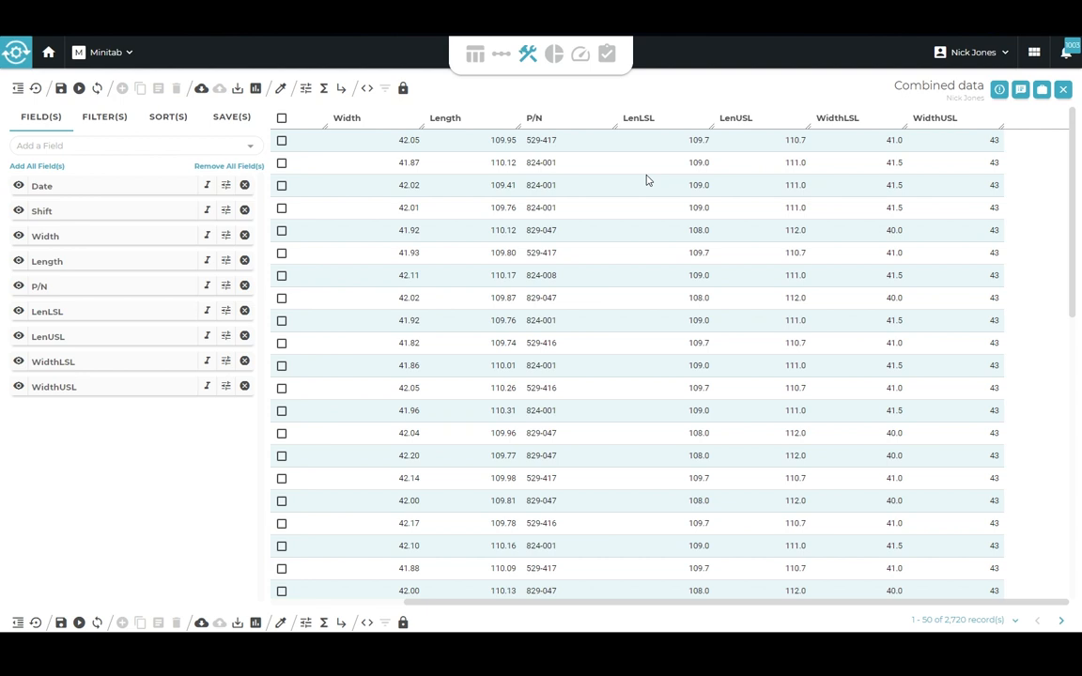
{"action": "mouse_move", "coordinate": [527, 54]}
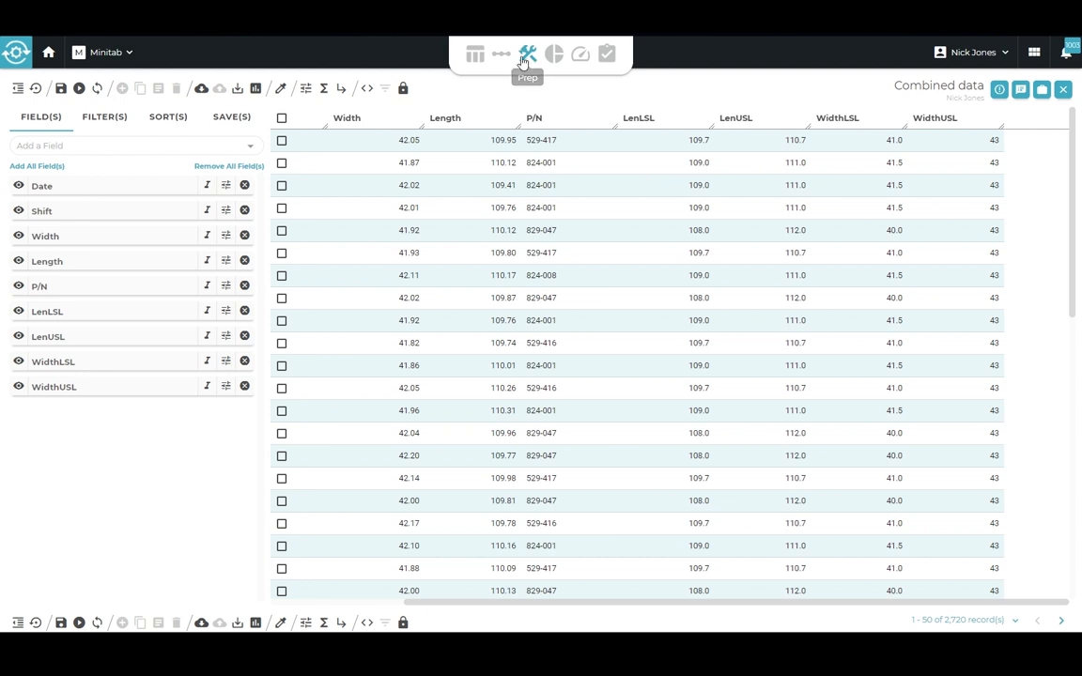
Run a Pie chart with Width as the metric and P/N as the dimension.
{"action": "left_click", "coordinate": [553, 54]}
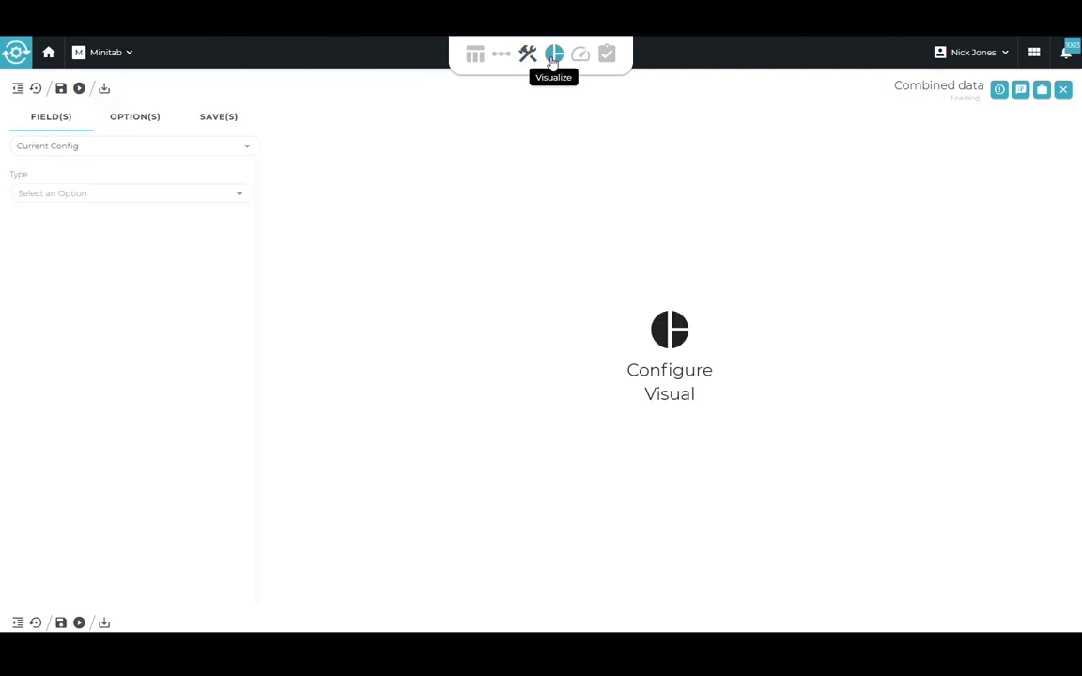
{"action": "left_click", "coordinate": [129, 193]}
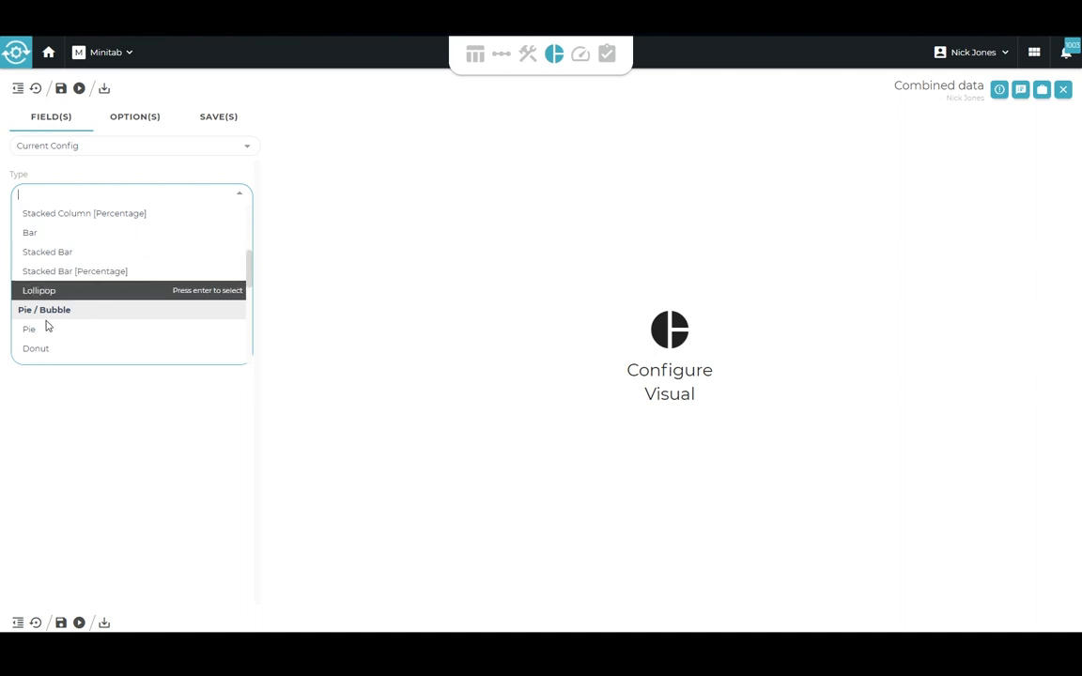
{"action": "left_click", "coordinate": [29, 328]}
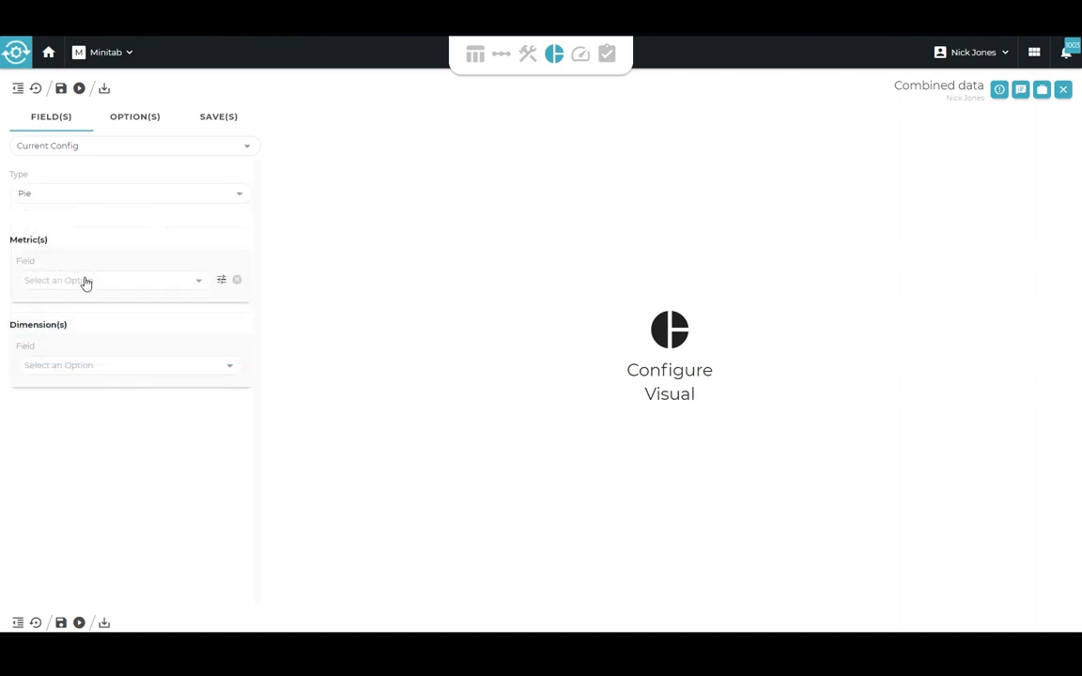
{"action": "left_click", "coordinate": [108, 280]}
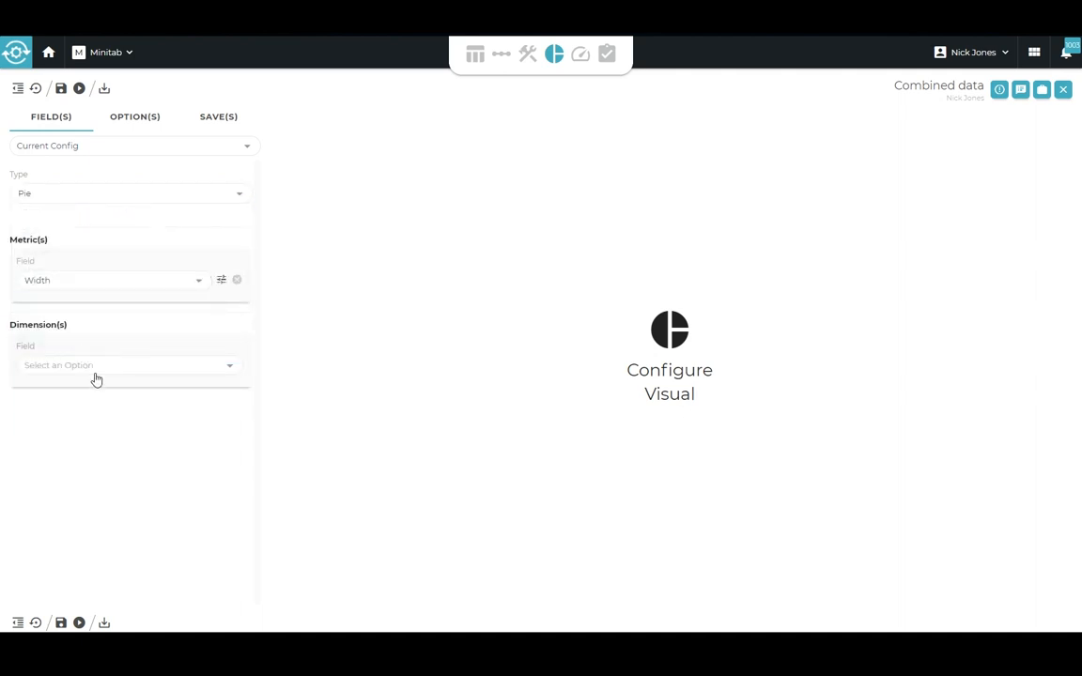
{"action": "left_click", "coordinate": [127, 365]}
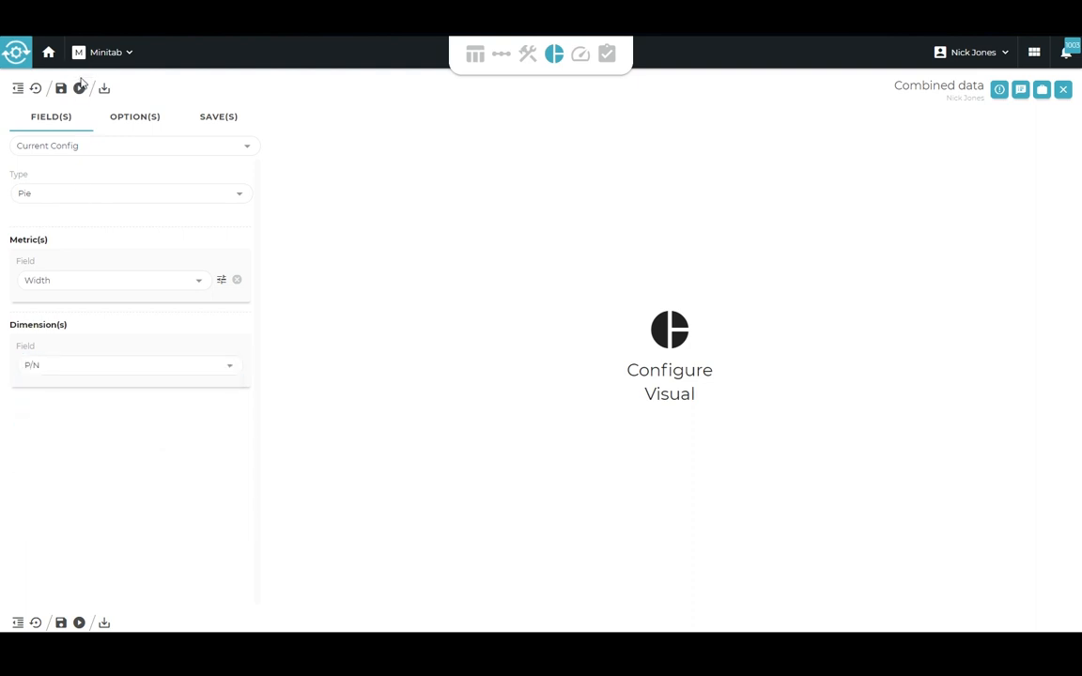
{"action": "left_click", "coordinate": [78, 88]}
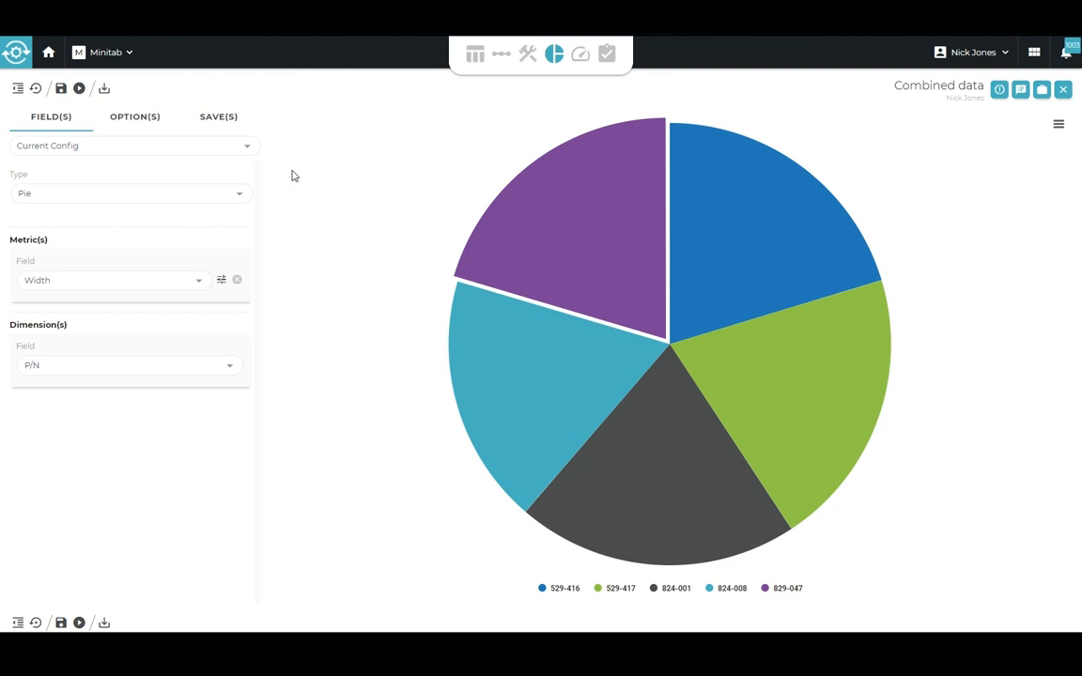
{"action": "mouse_move", "coordinate": [580, 54]}
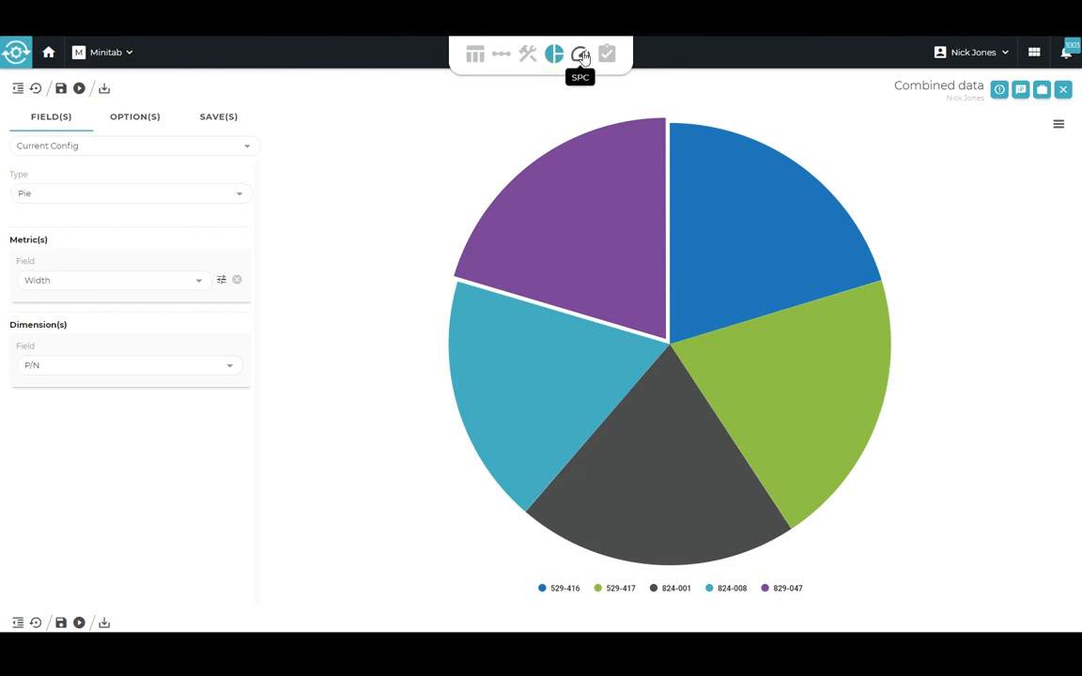
Run an Xbar-R chart plotting Width, with subgroups defined by the Date field.
{"action": "left_click", "coordinate": [581, 54]}
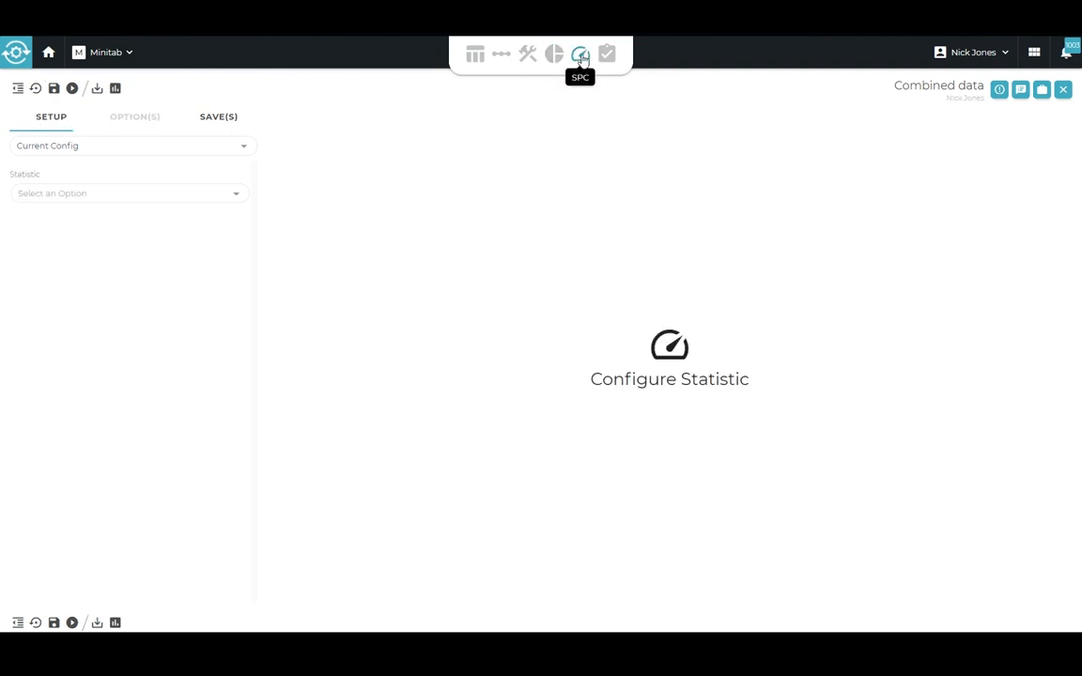
{"action": "left_click", "coordinate": [127, 193]}
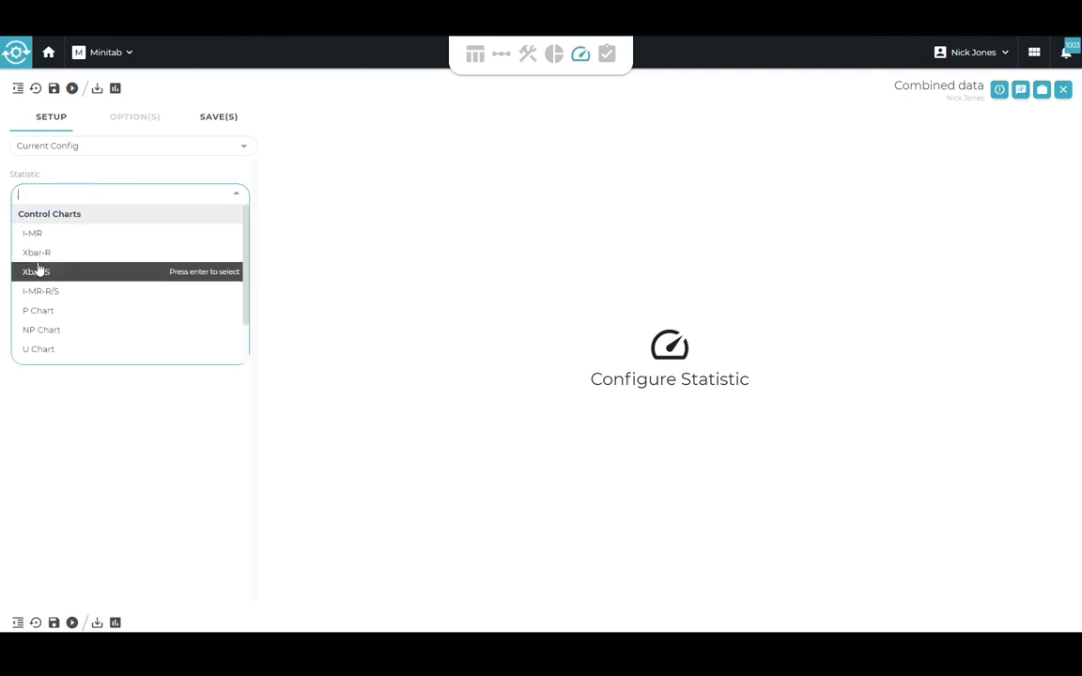
{"action": "mouse_move", "coordinate": [37, 253]}
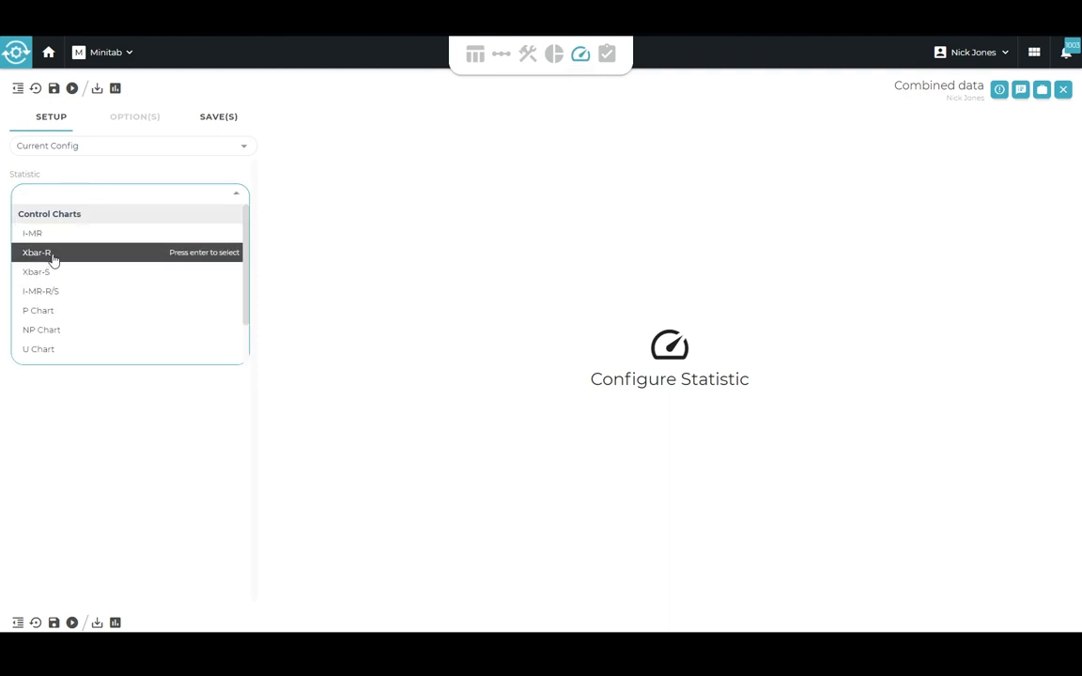
{"action": "left_click", "coordinate": [36, 252]}
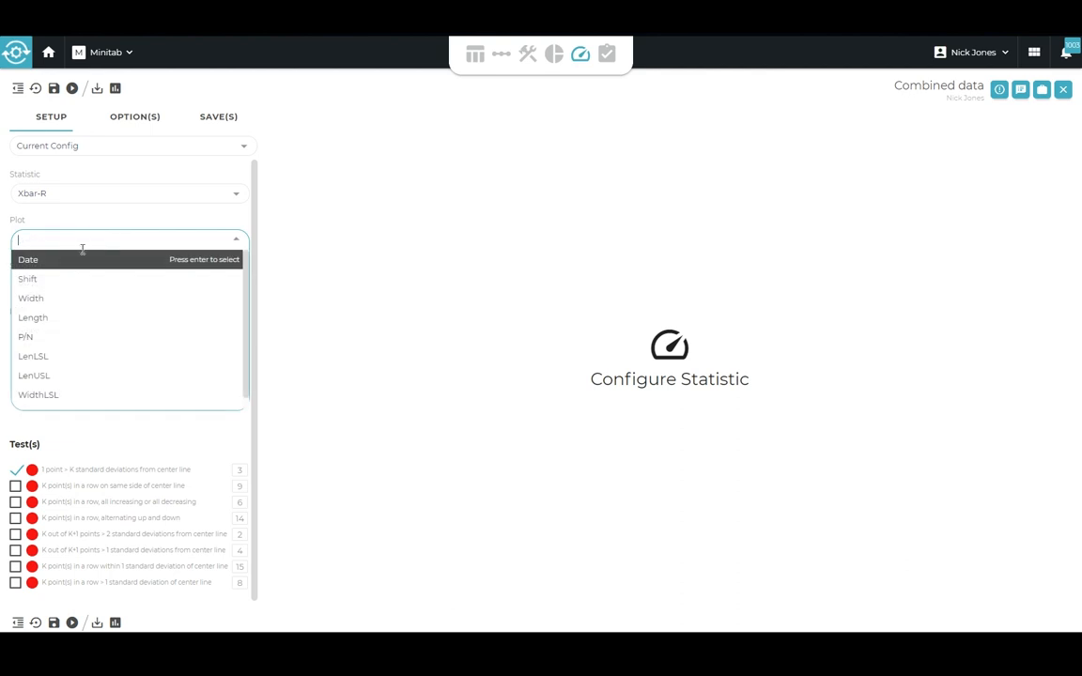
{"action": "left_click", "coordinate": [31, 298]}
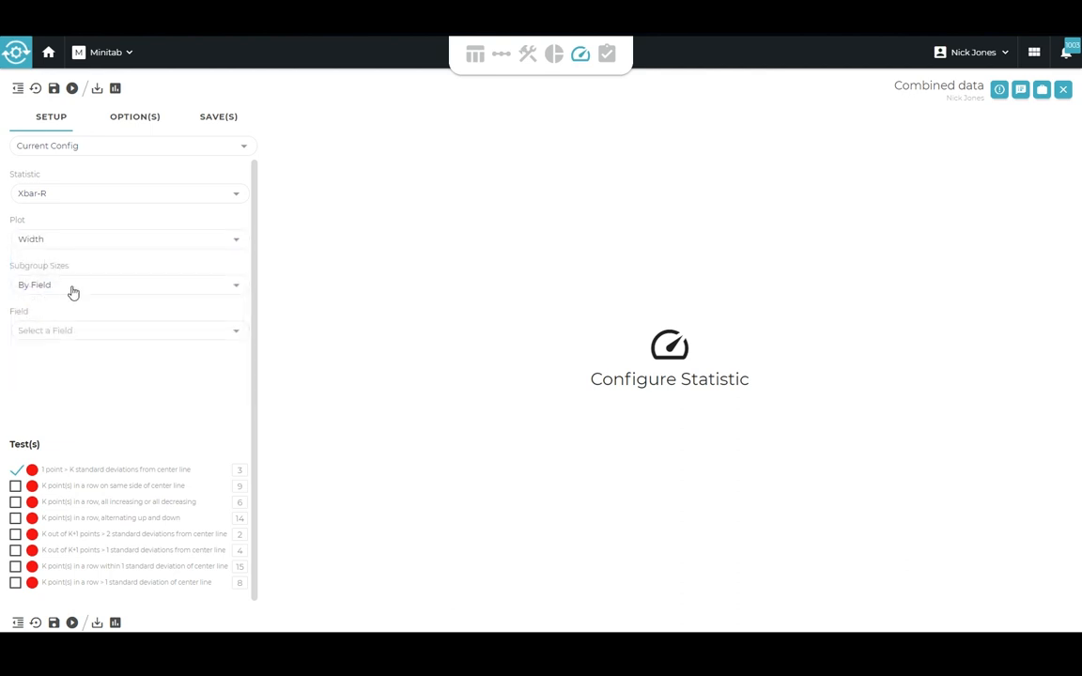
{"action": "left_click", "coordinate": [126, 330]}
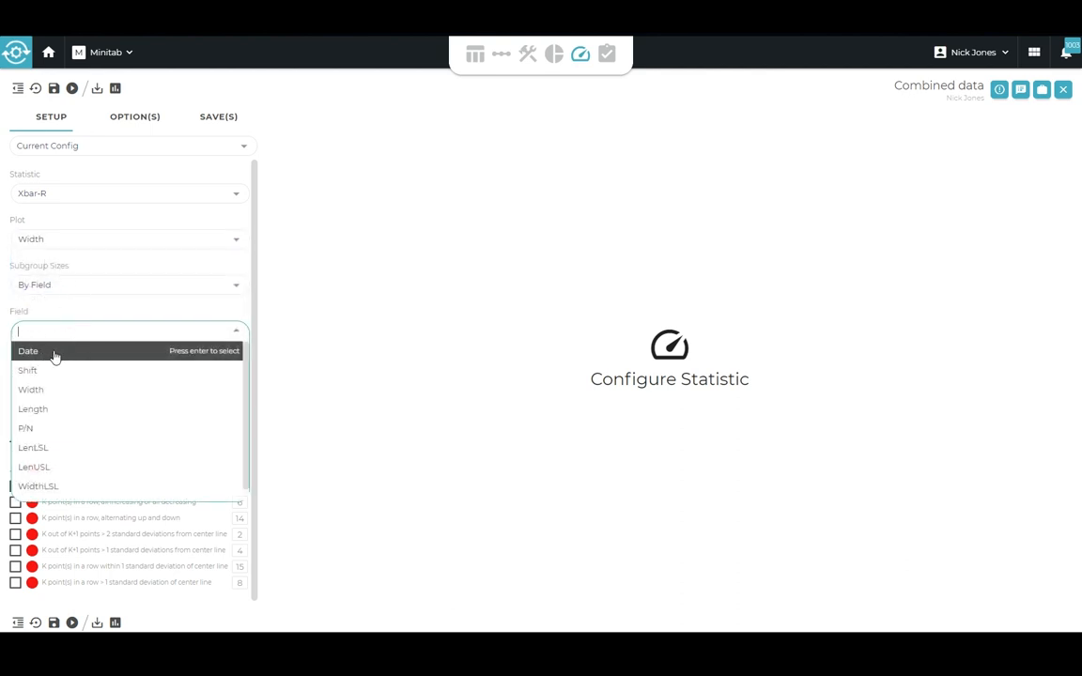
{"action": "left_click", "coordinate": [28, 350]}
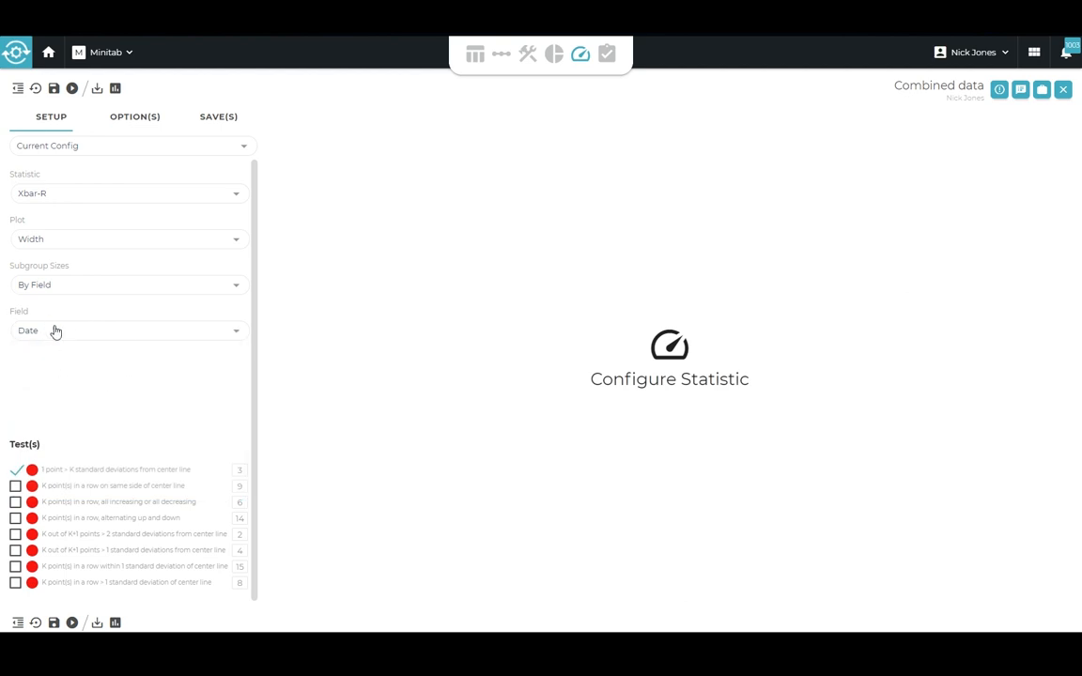
{"action": "left_click", "coordinate": [73, 87]}
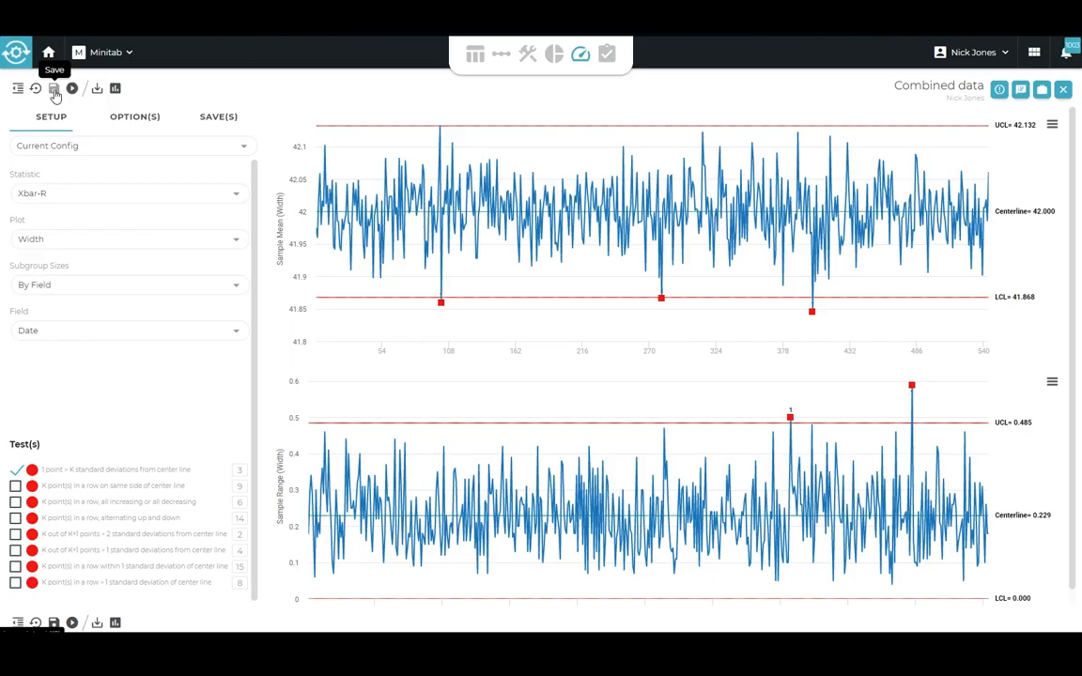
Save the Xbar-R chart under the name 'XbarR chart of Width'.
{"action": "left_click", "coordinate": [54, 87]}
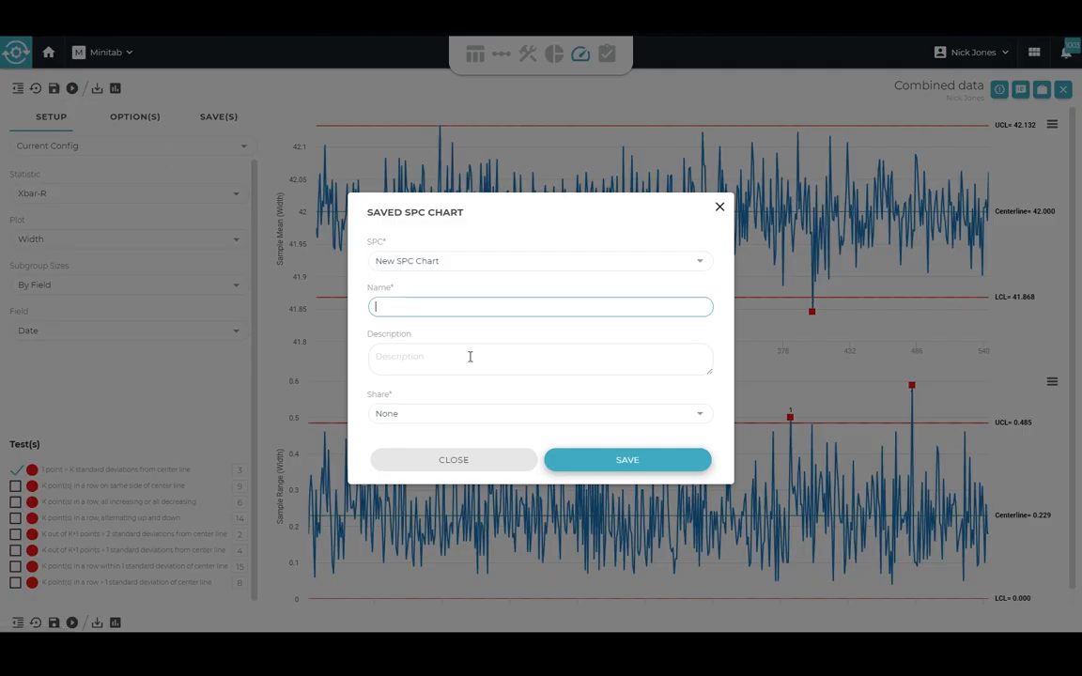
{"action": "type", "text": "XbarR chart of Width"}
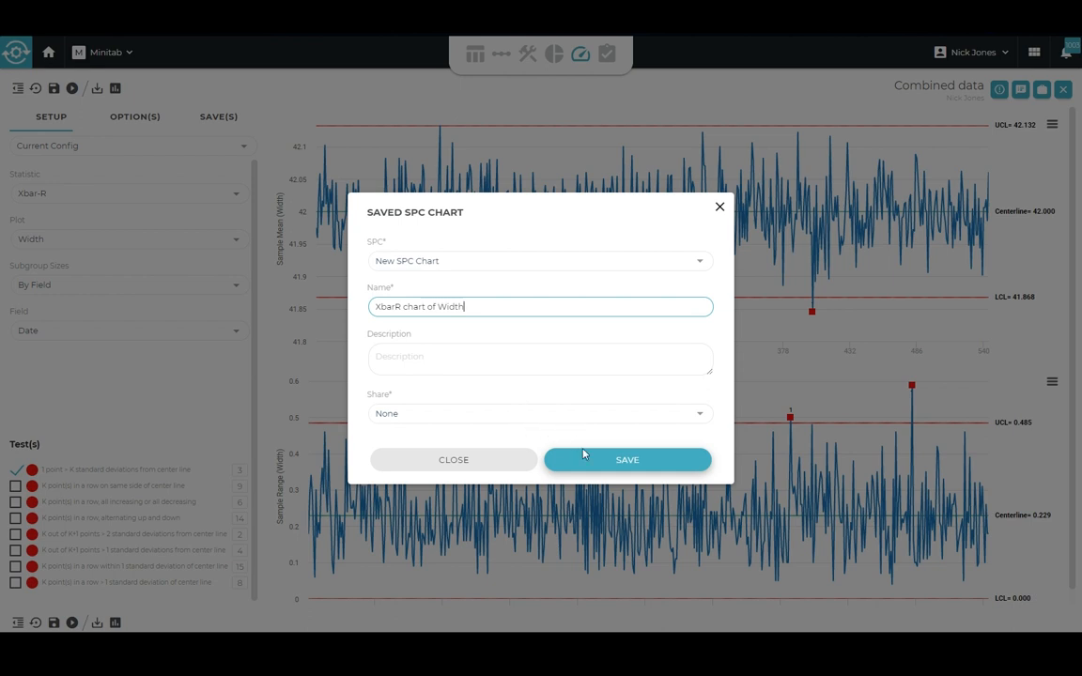
{"action": "left_click", "coordinate": [626, 459]}
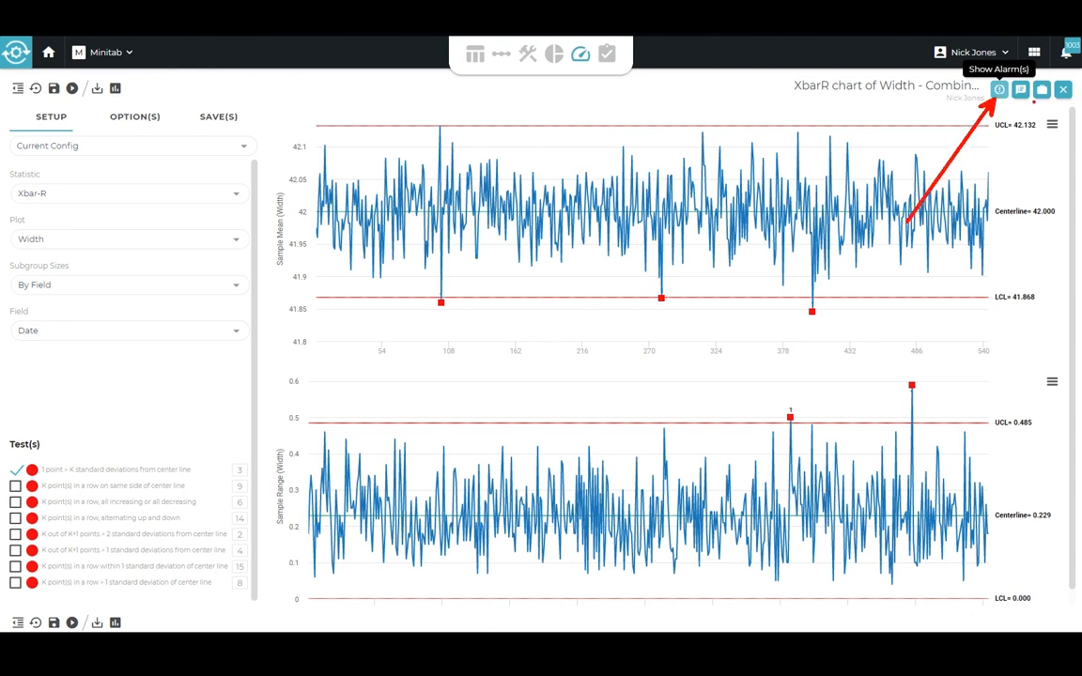
Save an Email alarm named 'Out of control alert' with the recipient address for the chart.
{"action": "left_click", "coordinate": [999, 89]}
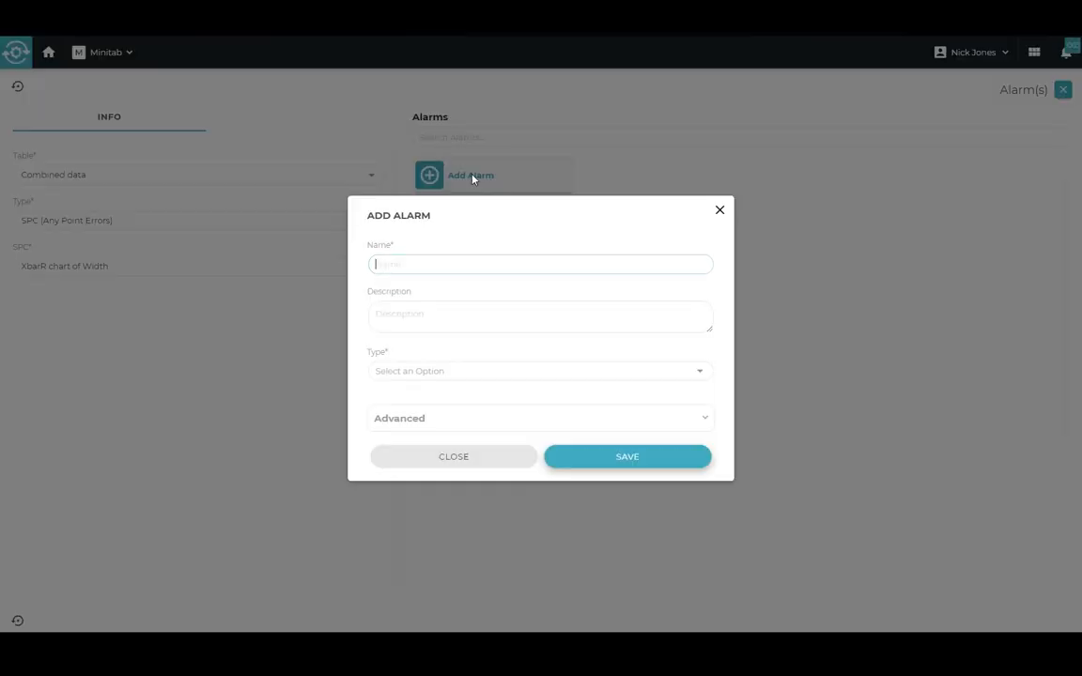
{"action": "type", "text": "Out of co"}
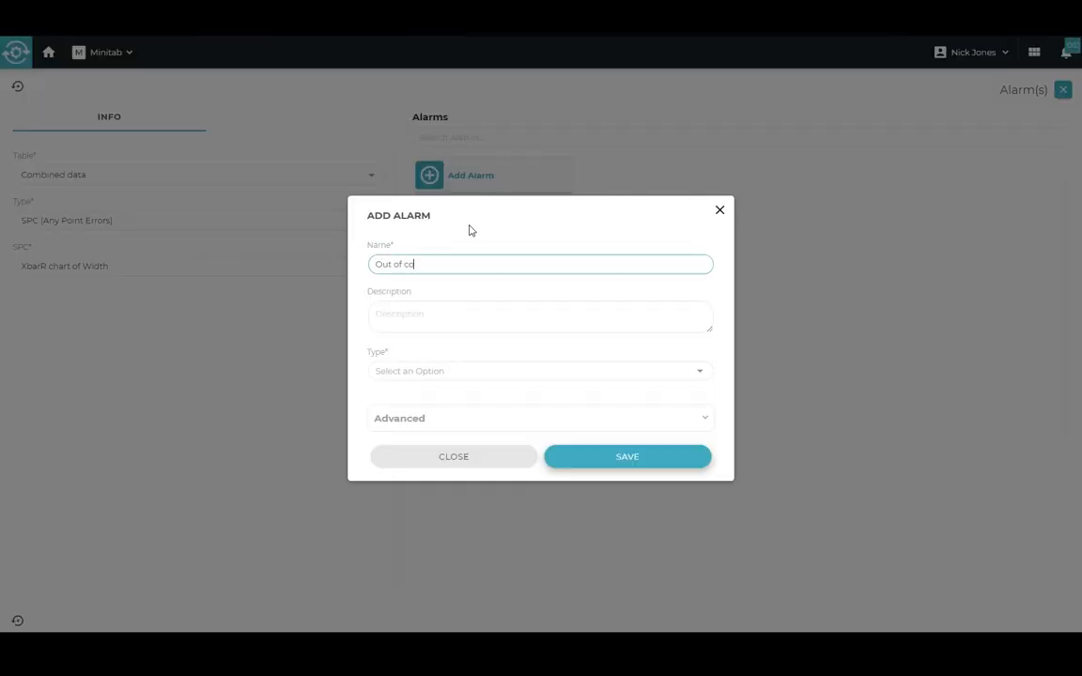
{"action": "type", "text": "ntrol alert"}
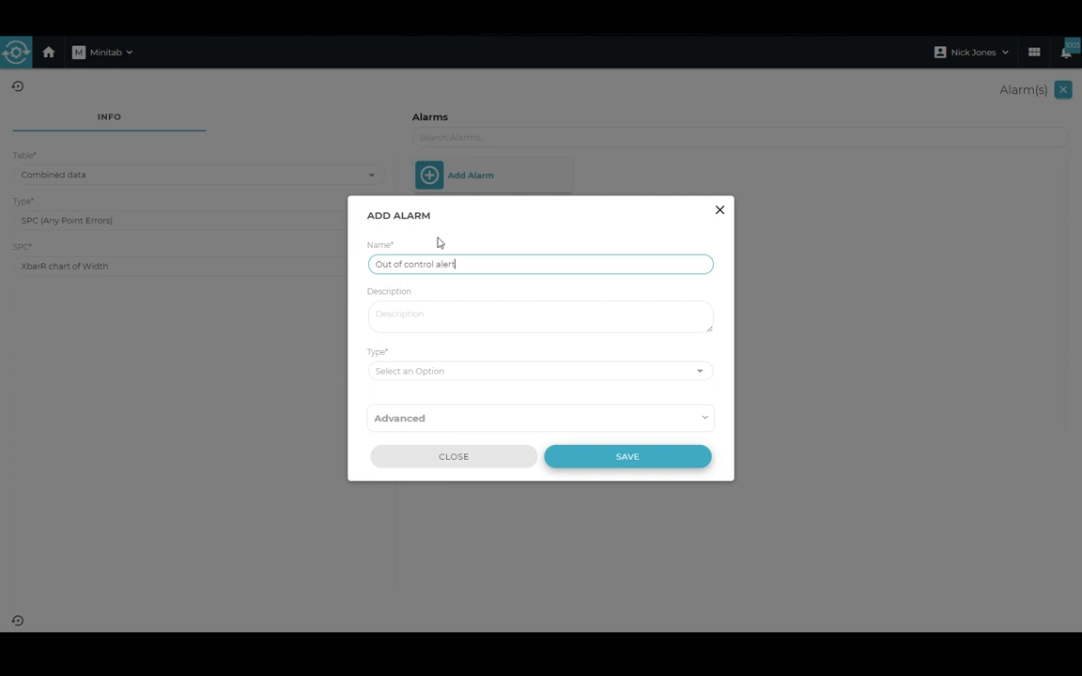
{"action": "left_click", "coordinate": [540, 370]}
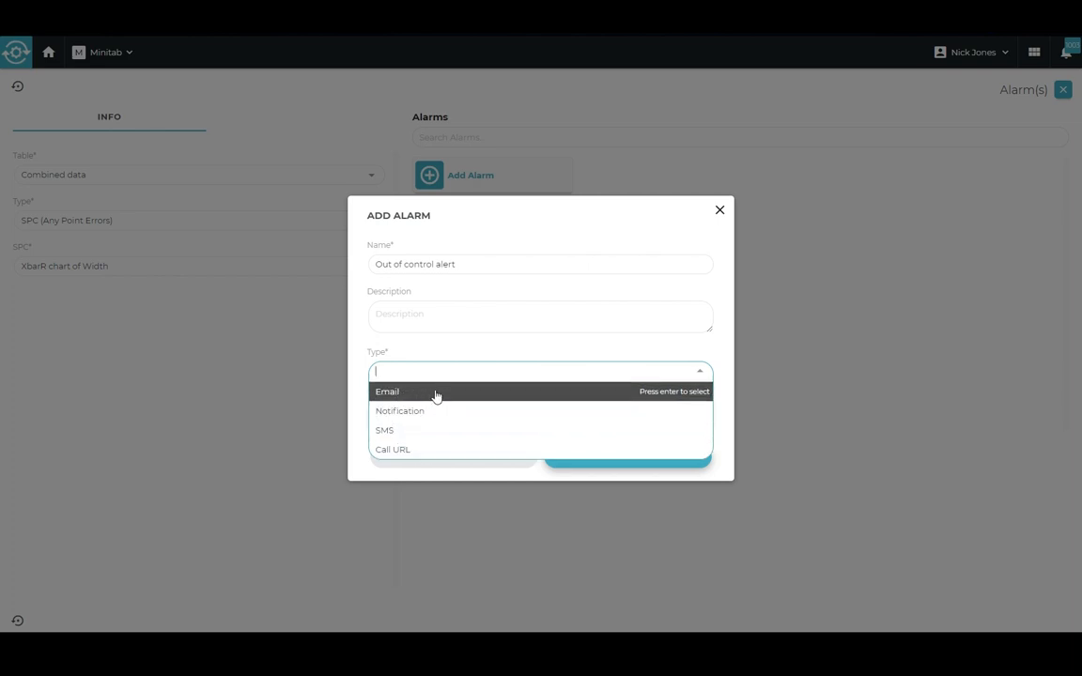
{"action": "left_click", "coordinate": [387, 392]}
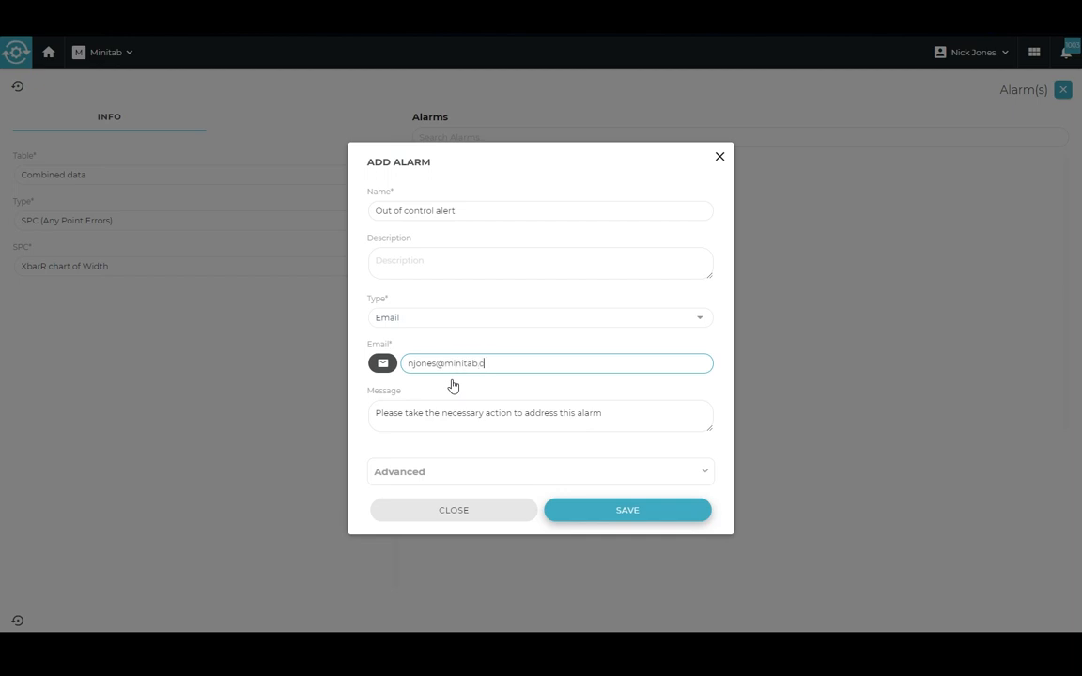
{"action": "type", "text": "o.uk"}
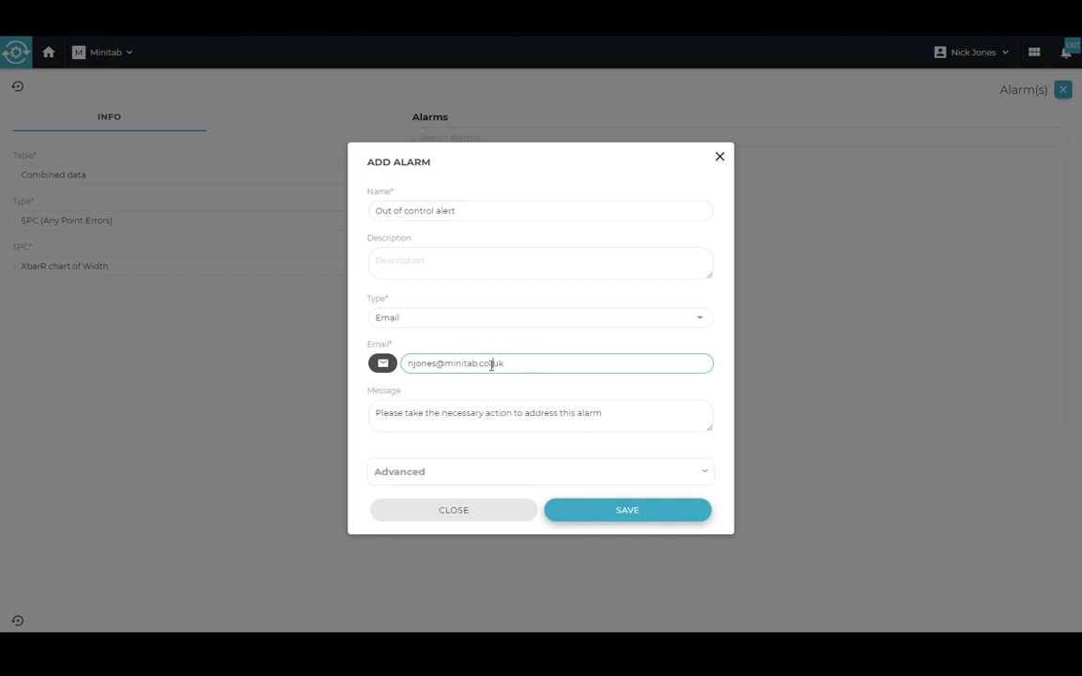
{"action": "mouse_move", "coordinate": [547, 415]}
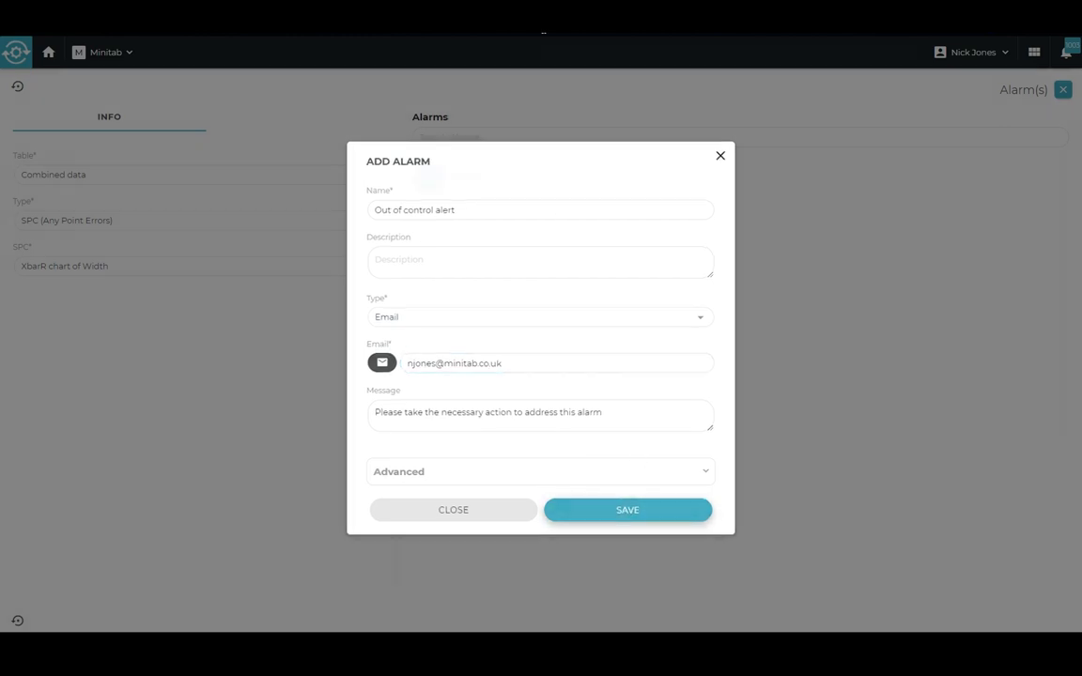
{"action": "left_click", "coordinate": [627, 509]}
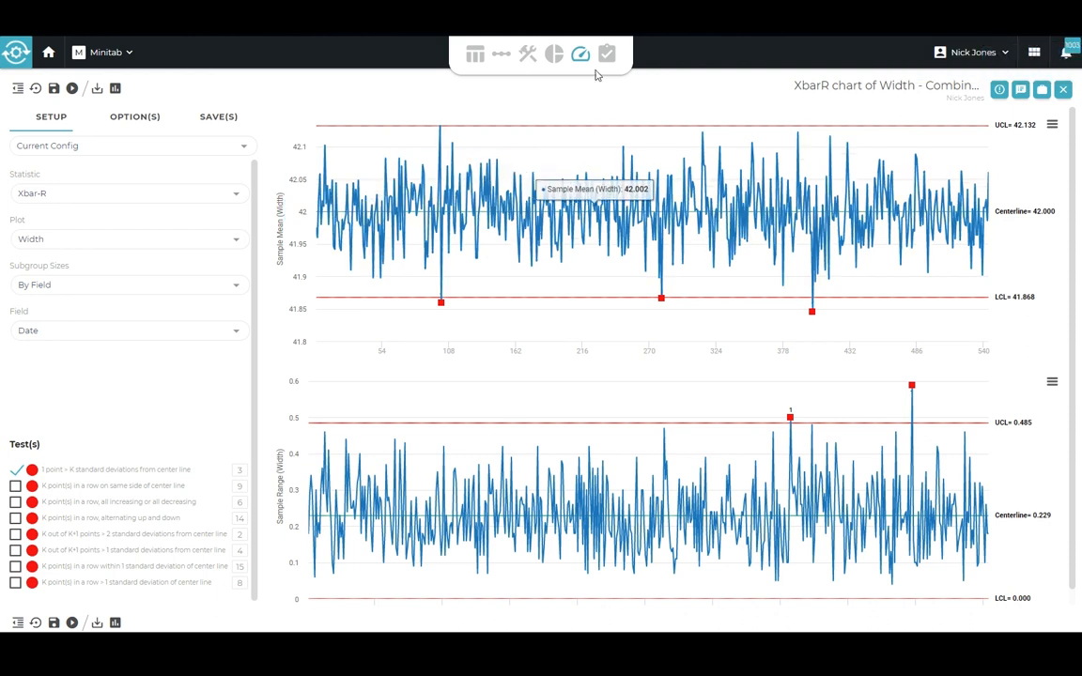
Open the Combined data info page and expand its field details.
{"action": "left_click", "coordinate": [607, 53]}
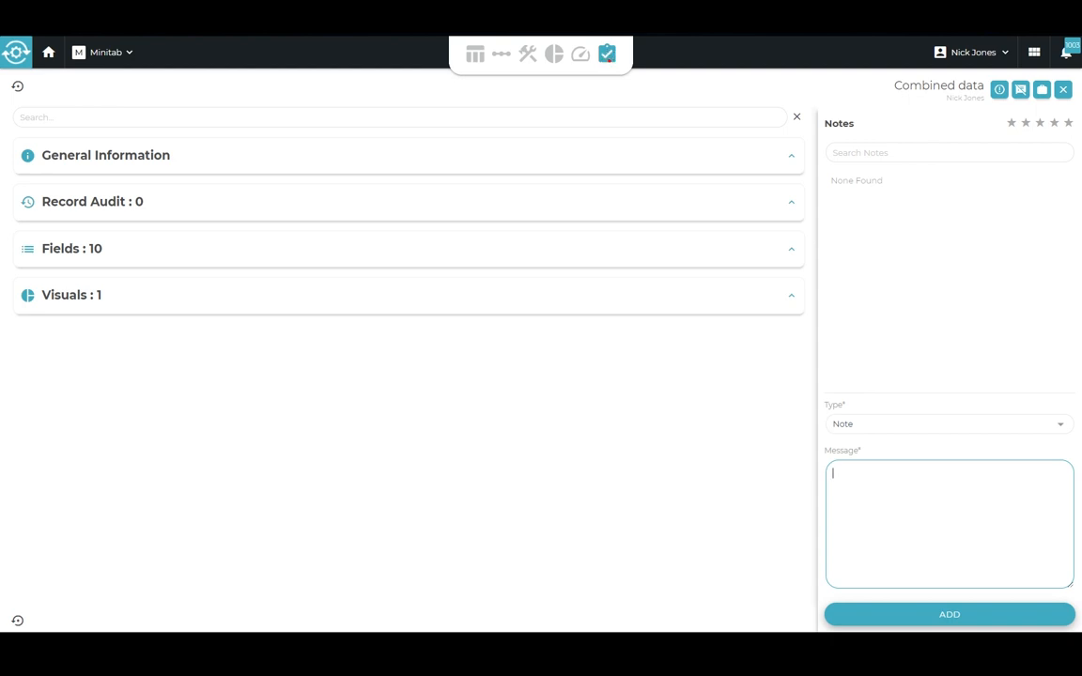
{"action": "left_click", "coordinate": [73, 248]}
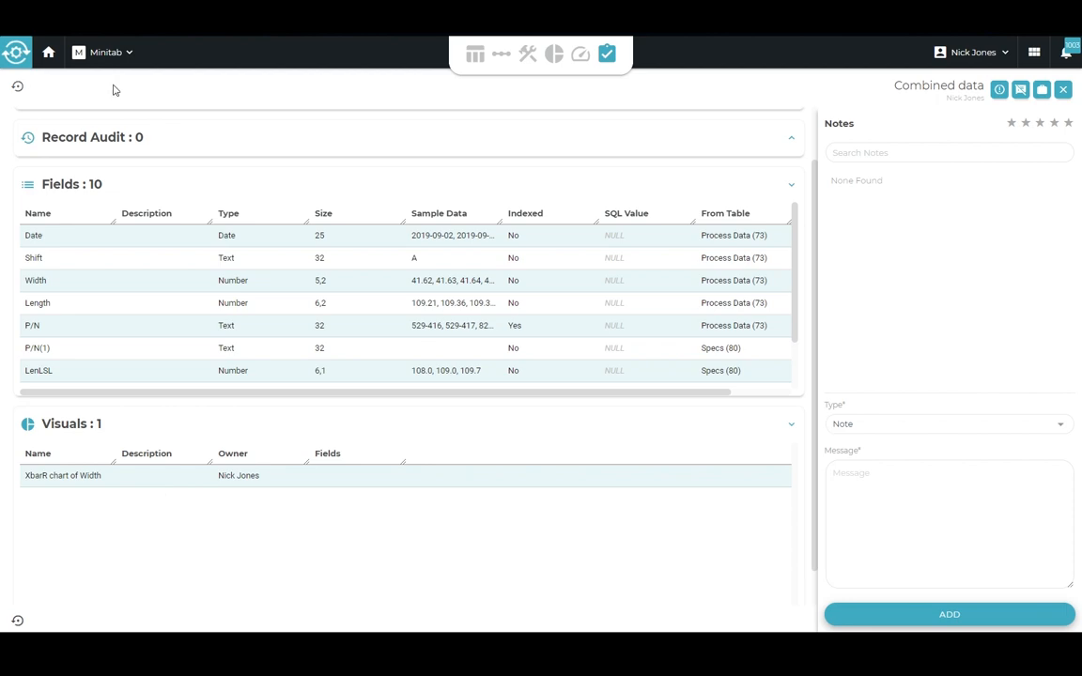
Open 'Dashboard' from the personal Dashboards folder and scroll down through its charts.
{"action": "left_click", "coordinate": [16, 52]}
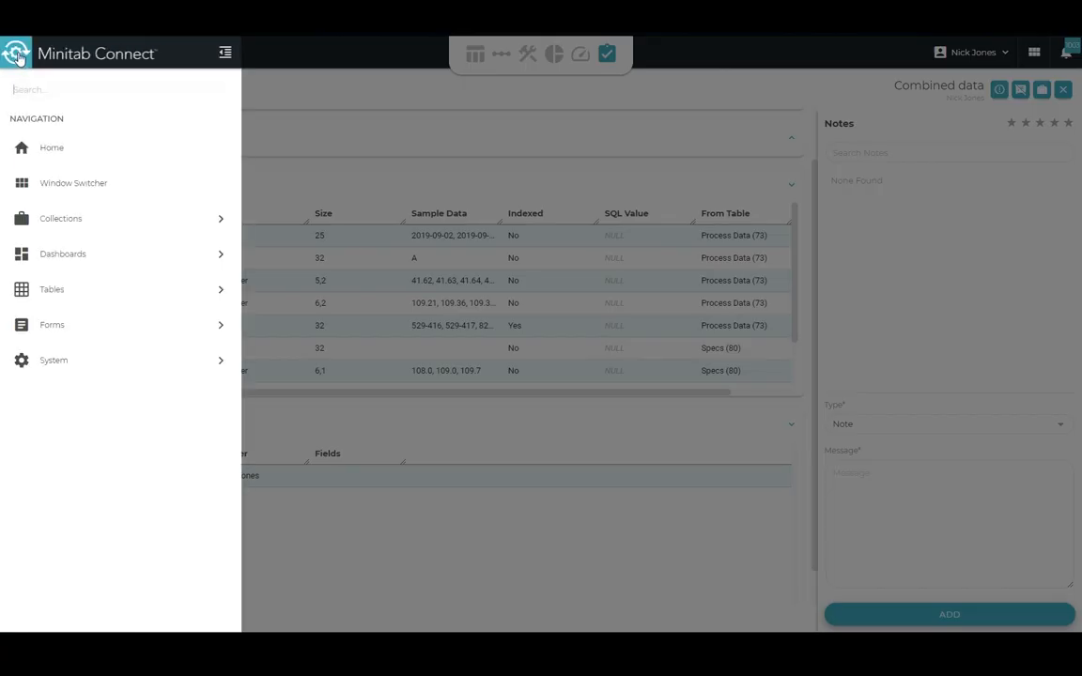
{"action": "left_click", "coordinate": [63, 254]}
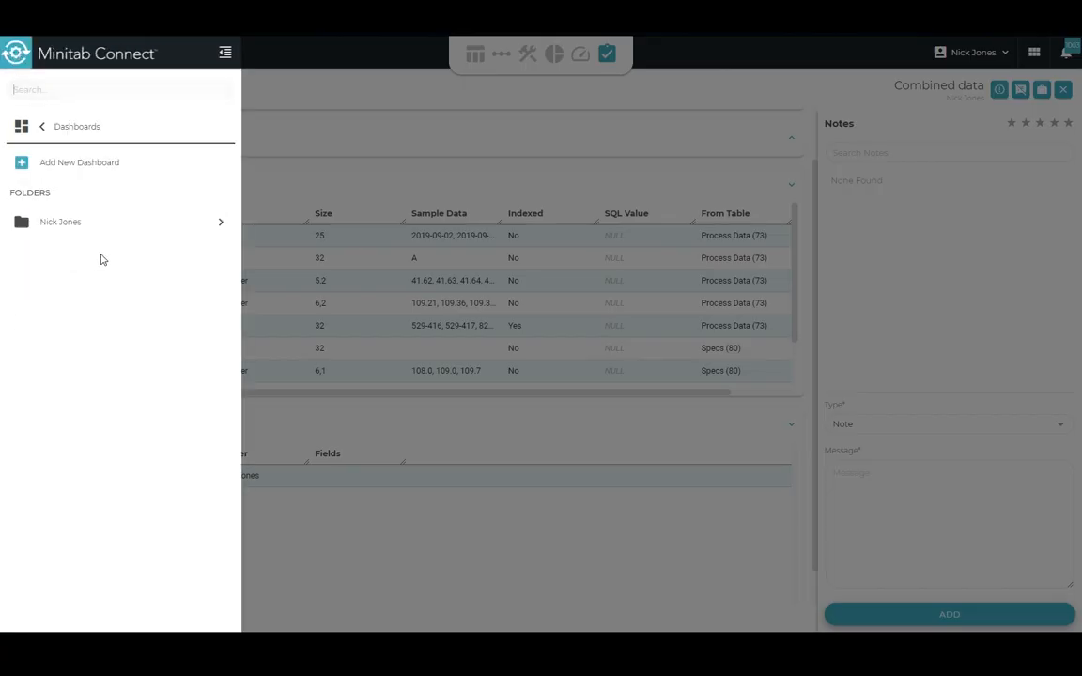
{"action": "left_click", "coordinate": [61, 222]}
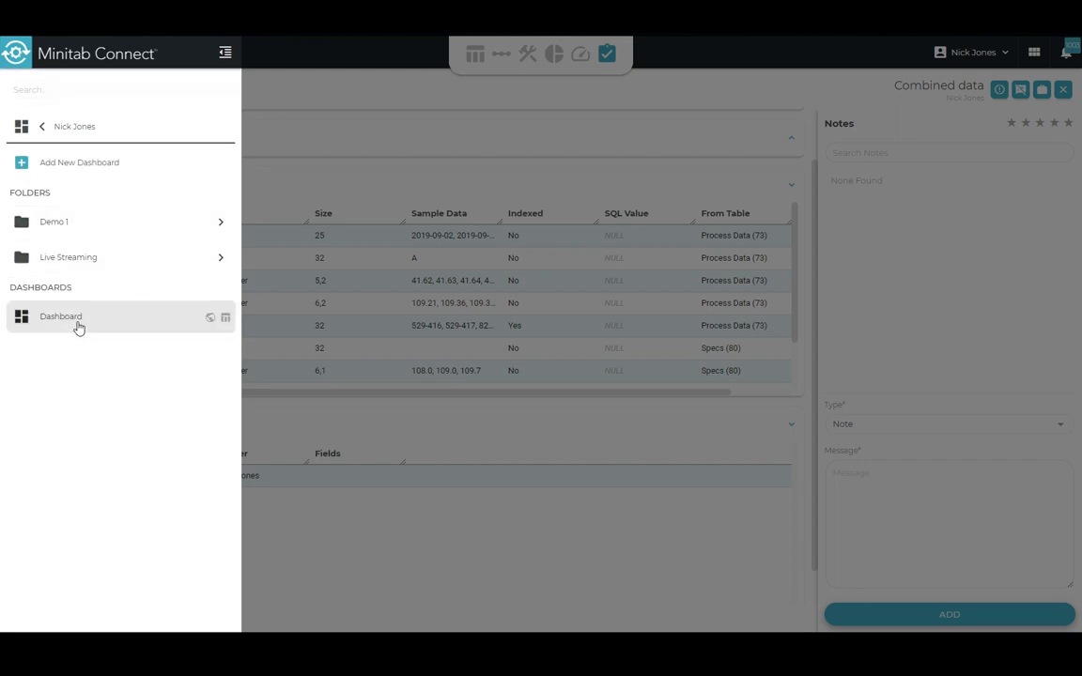
{"action": "left_click", "coordinate": [60, 317]}
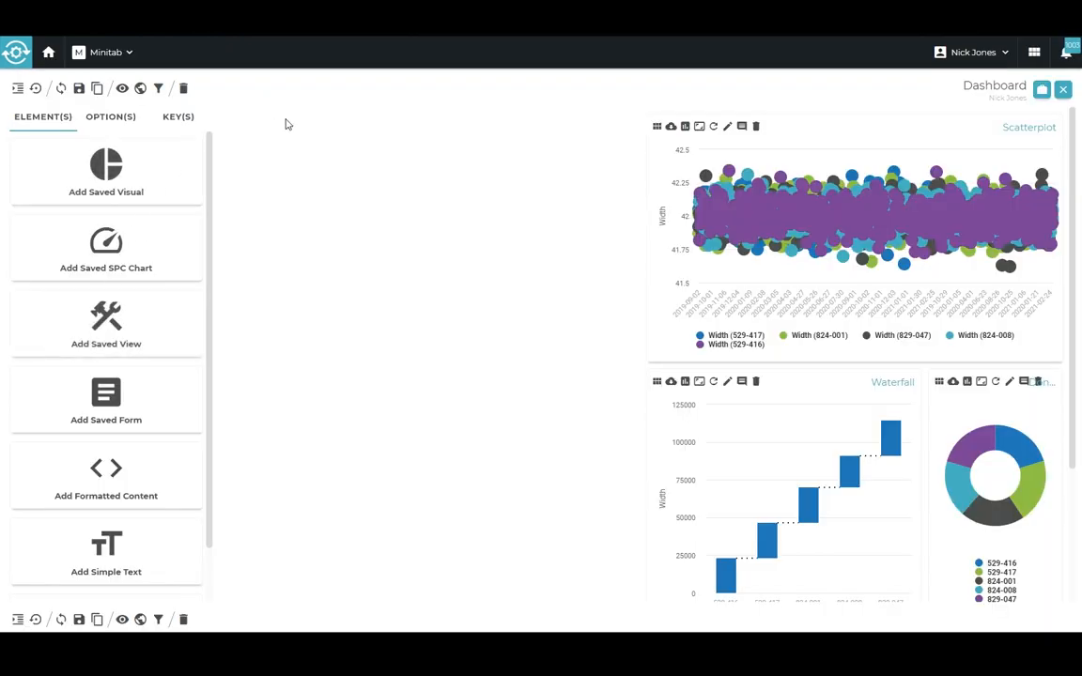
{"action": "mouse_move", "coordinate": [821, 195]}
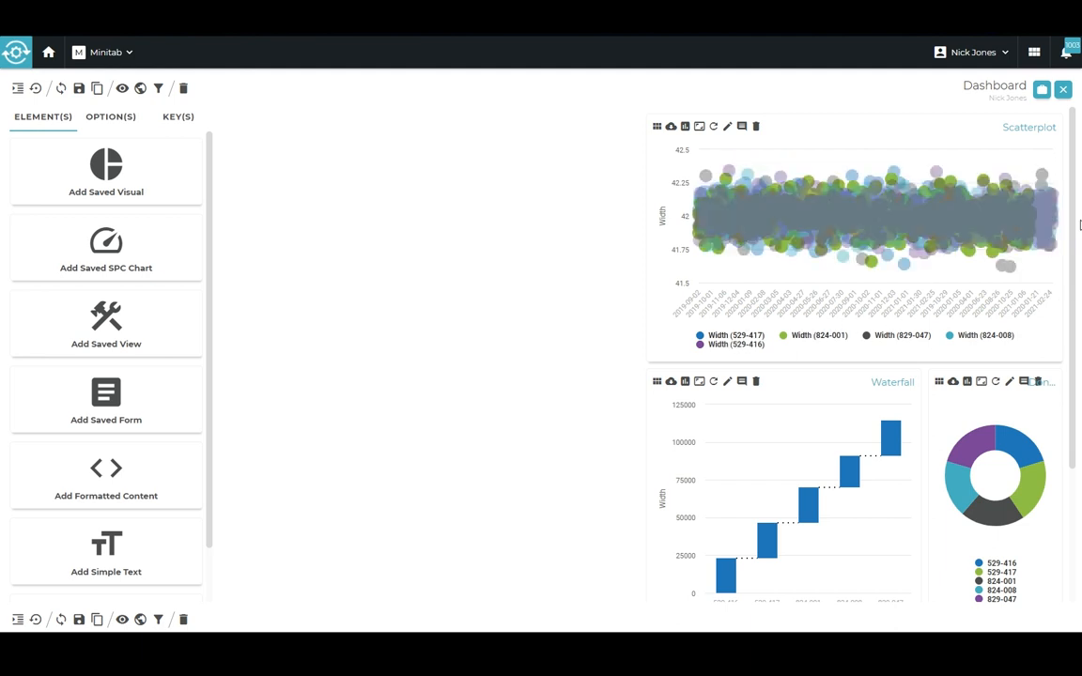
{"action": "scroll", "scroll_direction": "down", "scroll_amount": 3}
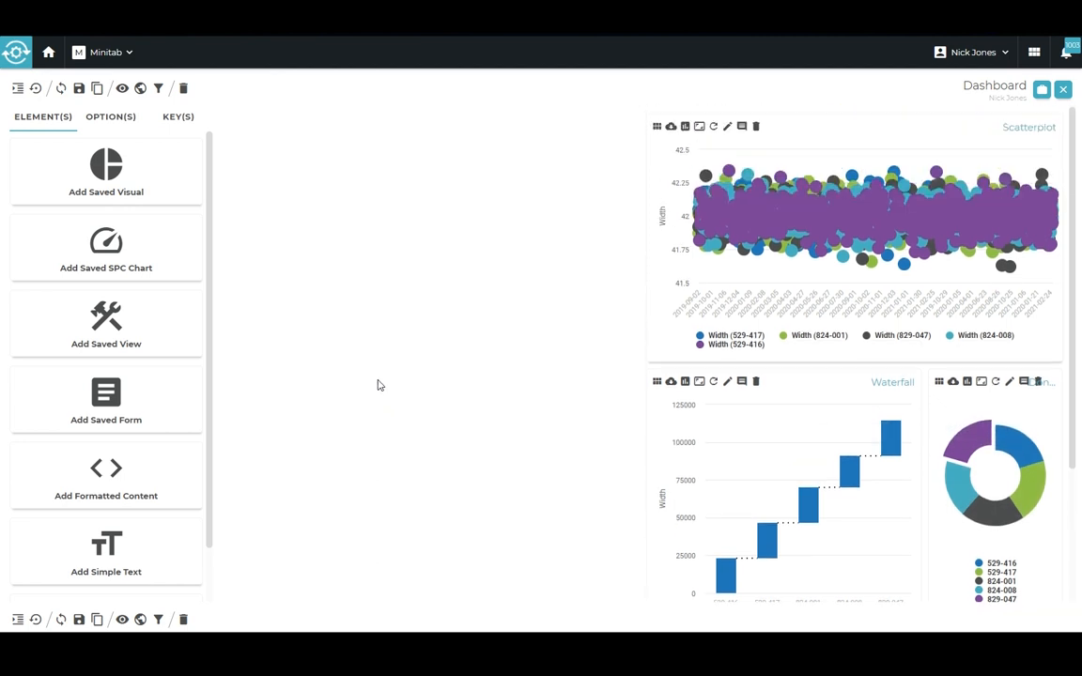
{"action": "mouse_move", "coordinate": [78, 251]}
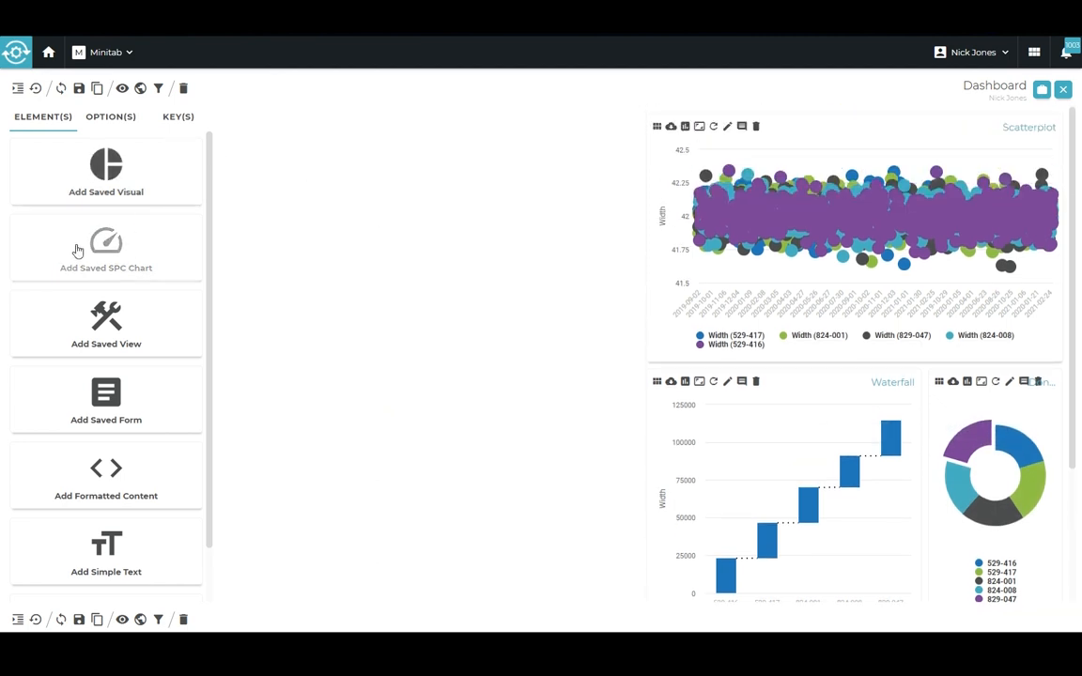
{"action": "mouse_move", "coordinate": [107, 249]}
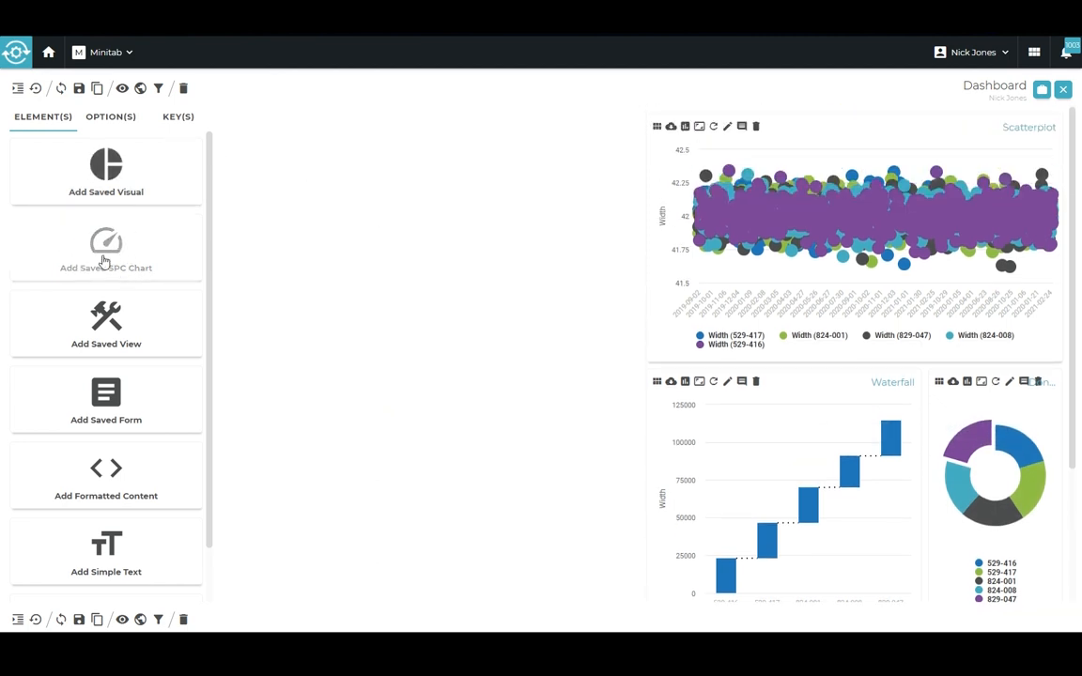
Place the saved SPC chart 'XbarR chart of Width' on the dashboard.
{"action": "left_click", "coordinate": [106, 246]}
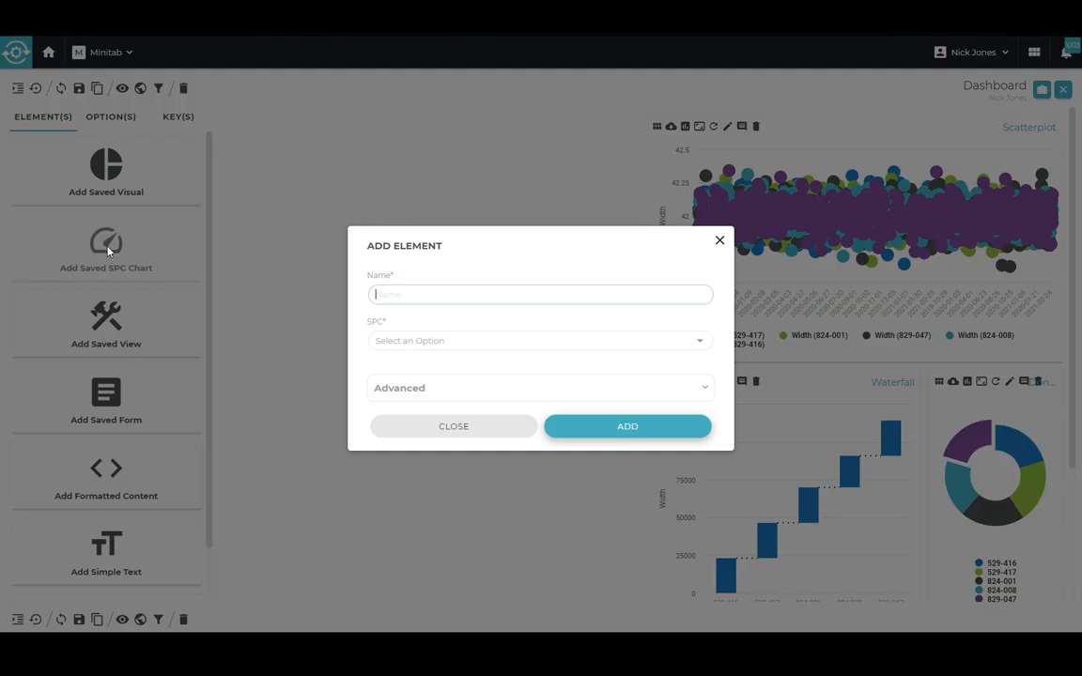
{"action": "left_click", "coordinate": [540, 340]}
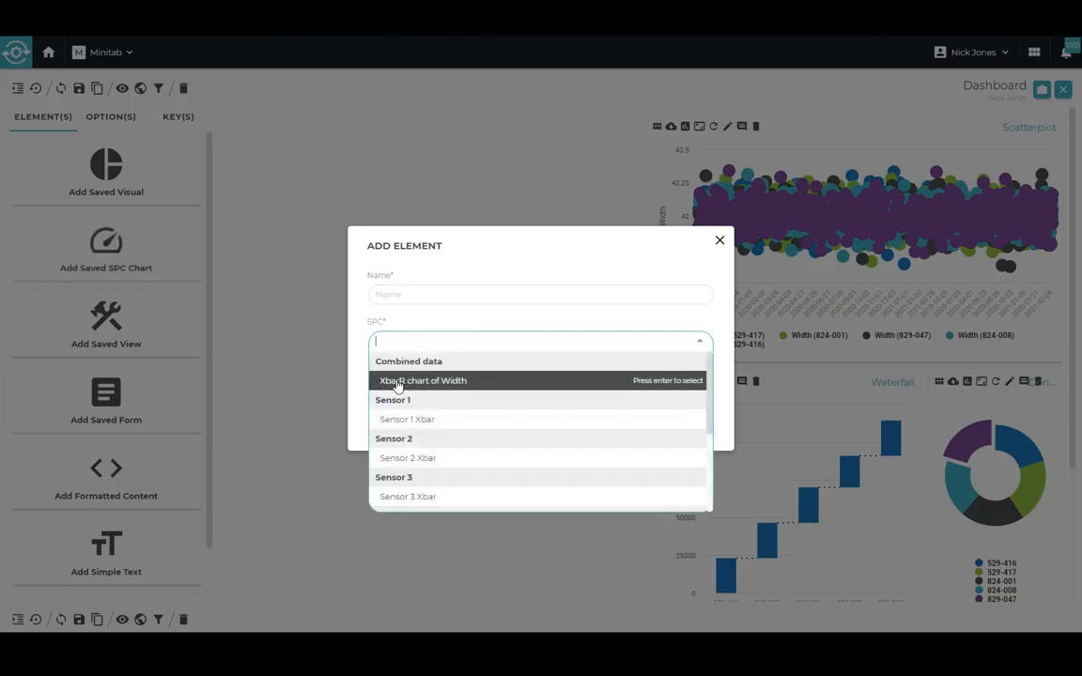
{"action": "left_click", "coordinate": [421, 380]}
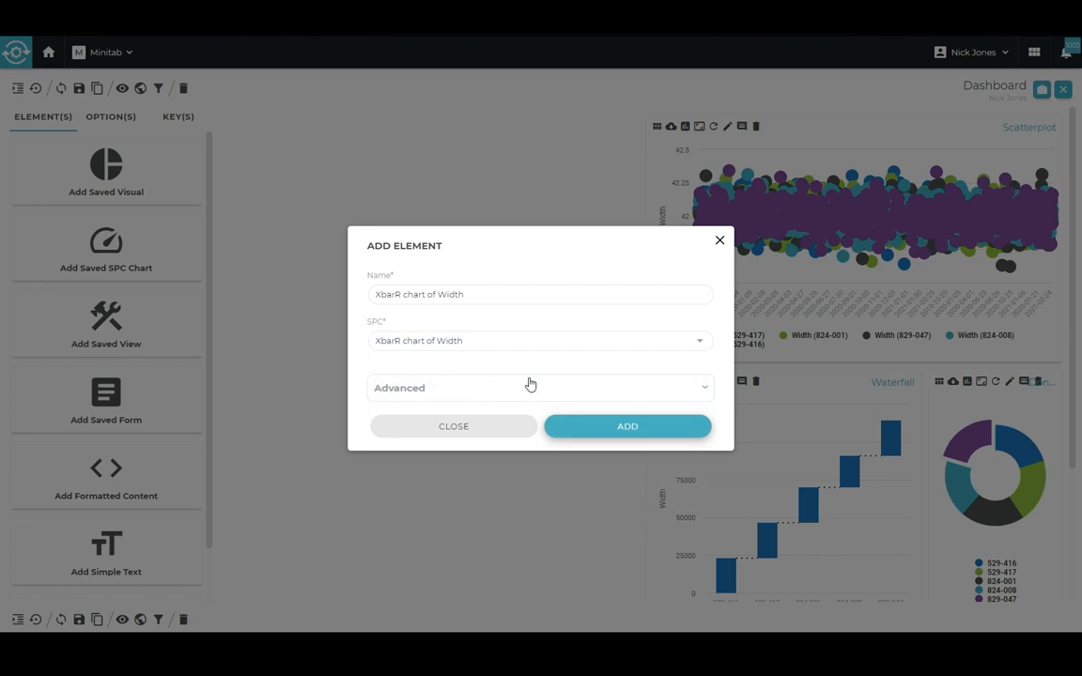
{"action": "left_click", "coordinate": [627, 425]}
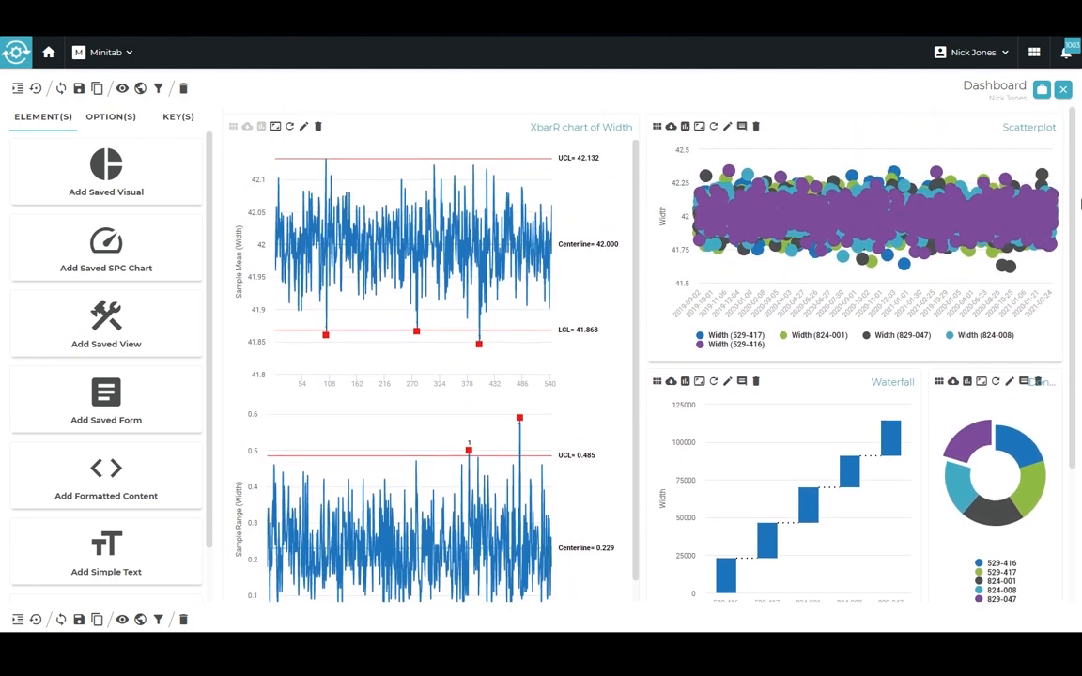
{"action": "mouse_move", "coordinate": [106, 395]}
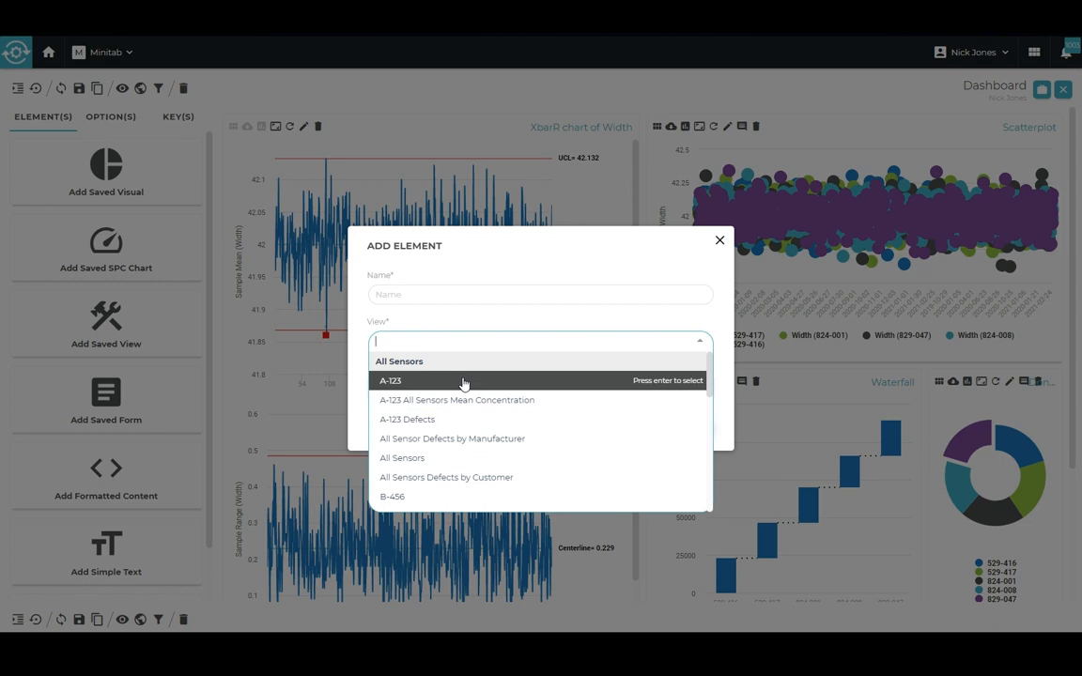
Add the saved Raw Data view (2,720 records) and the 'Data input form' as dashboard elements.
{"action": "left_click", "coordinate": [401, 412]}
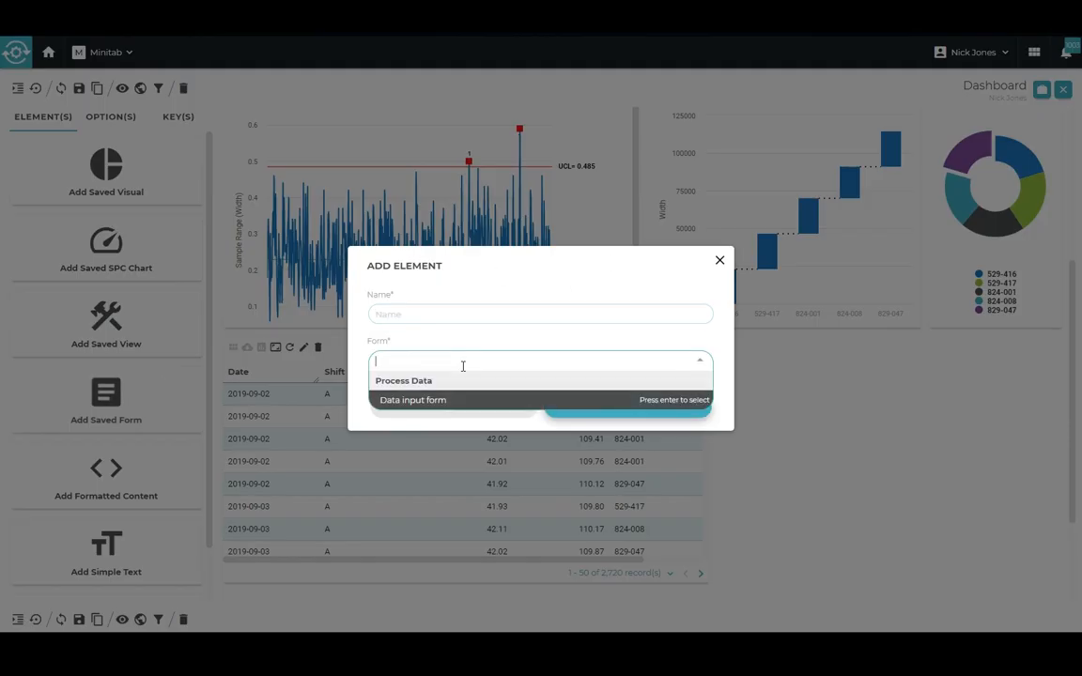
{"action": "left_click", "coordinate": [412, 399]}
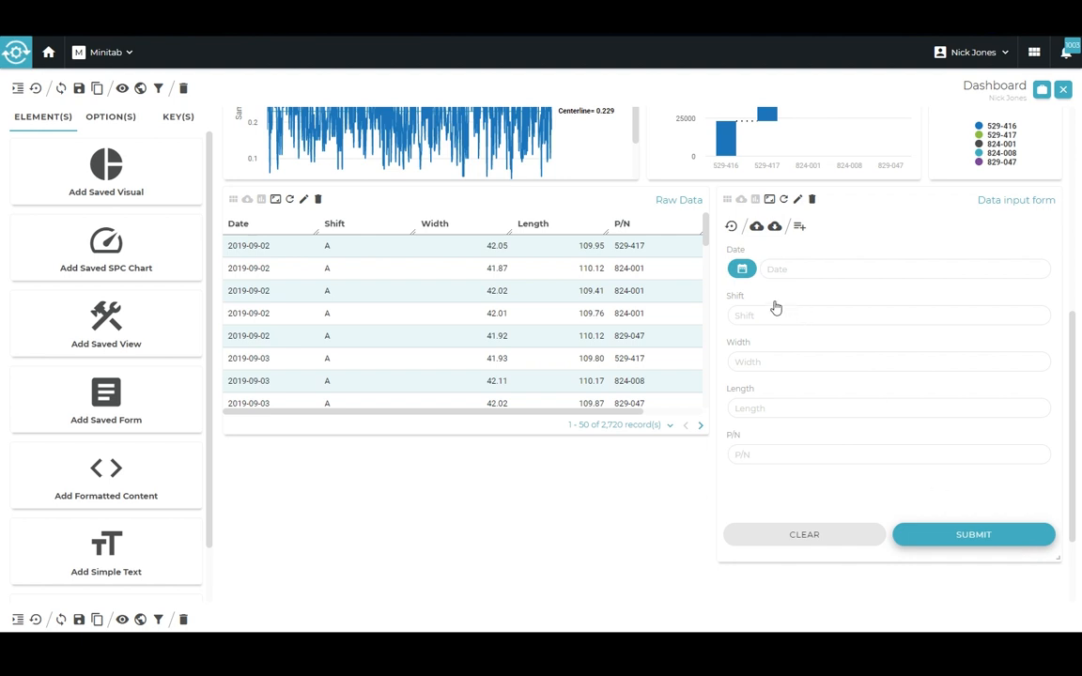
{"action": "left_click", "coordinate": [887, 362]}
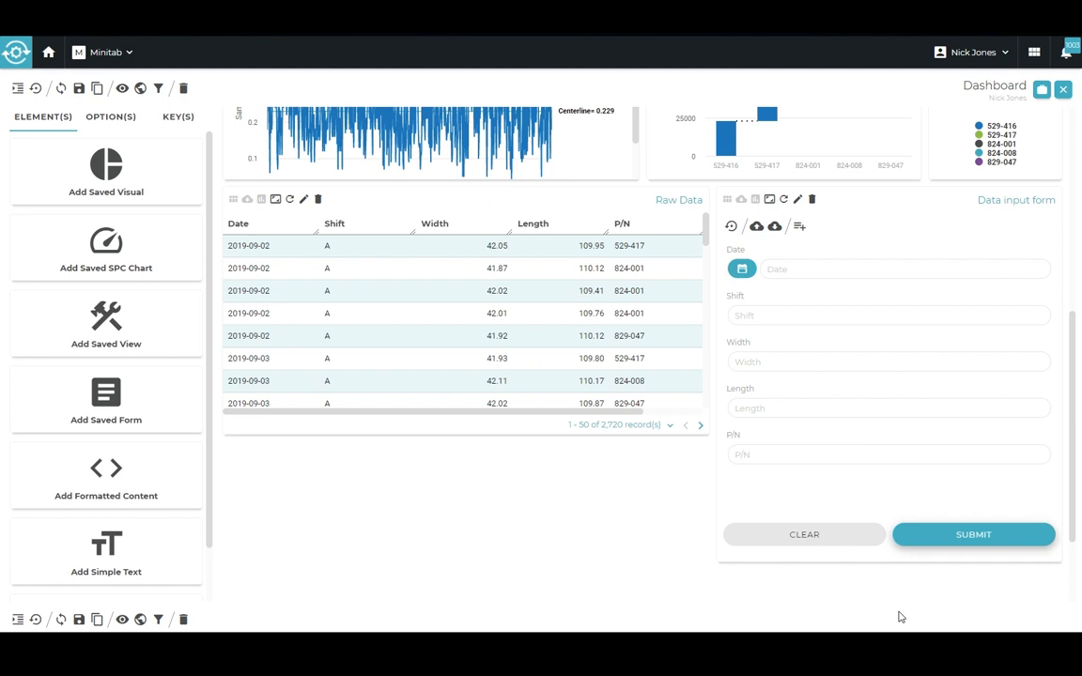
{"action": "mouse_move", "coordinate": [901, 630]}
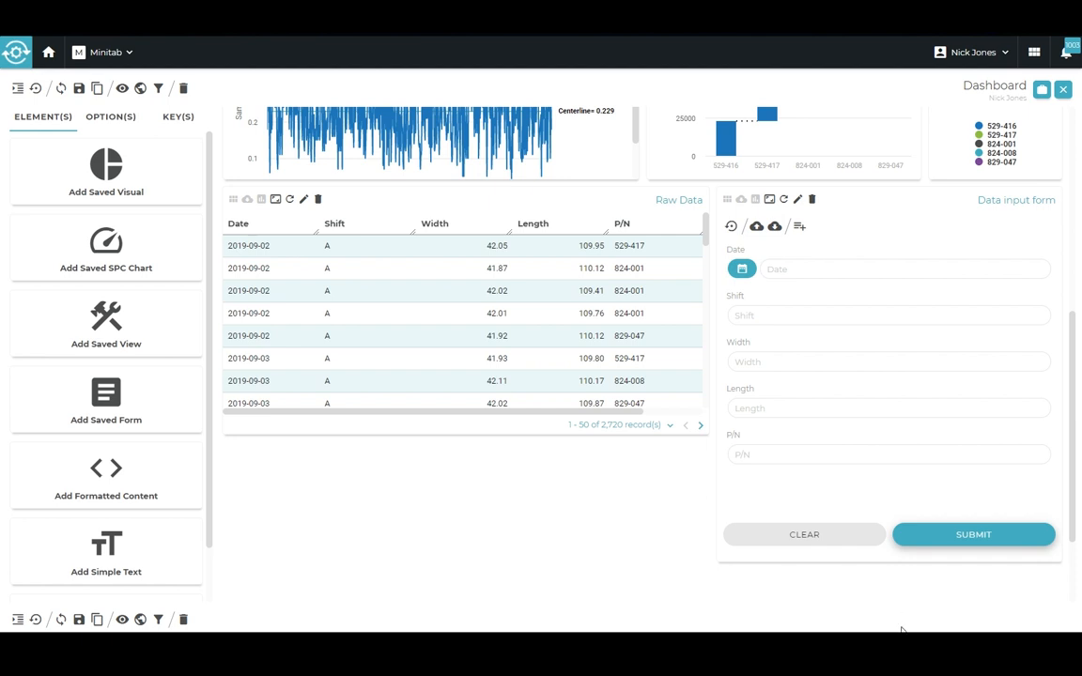